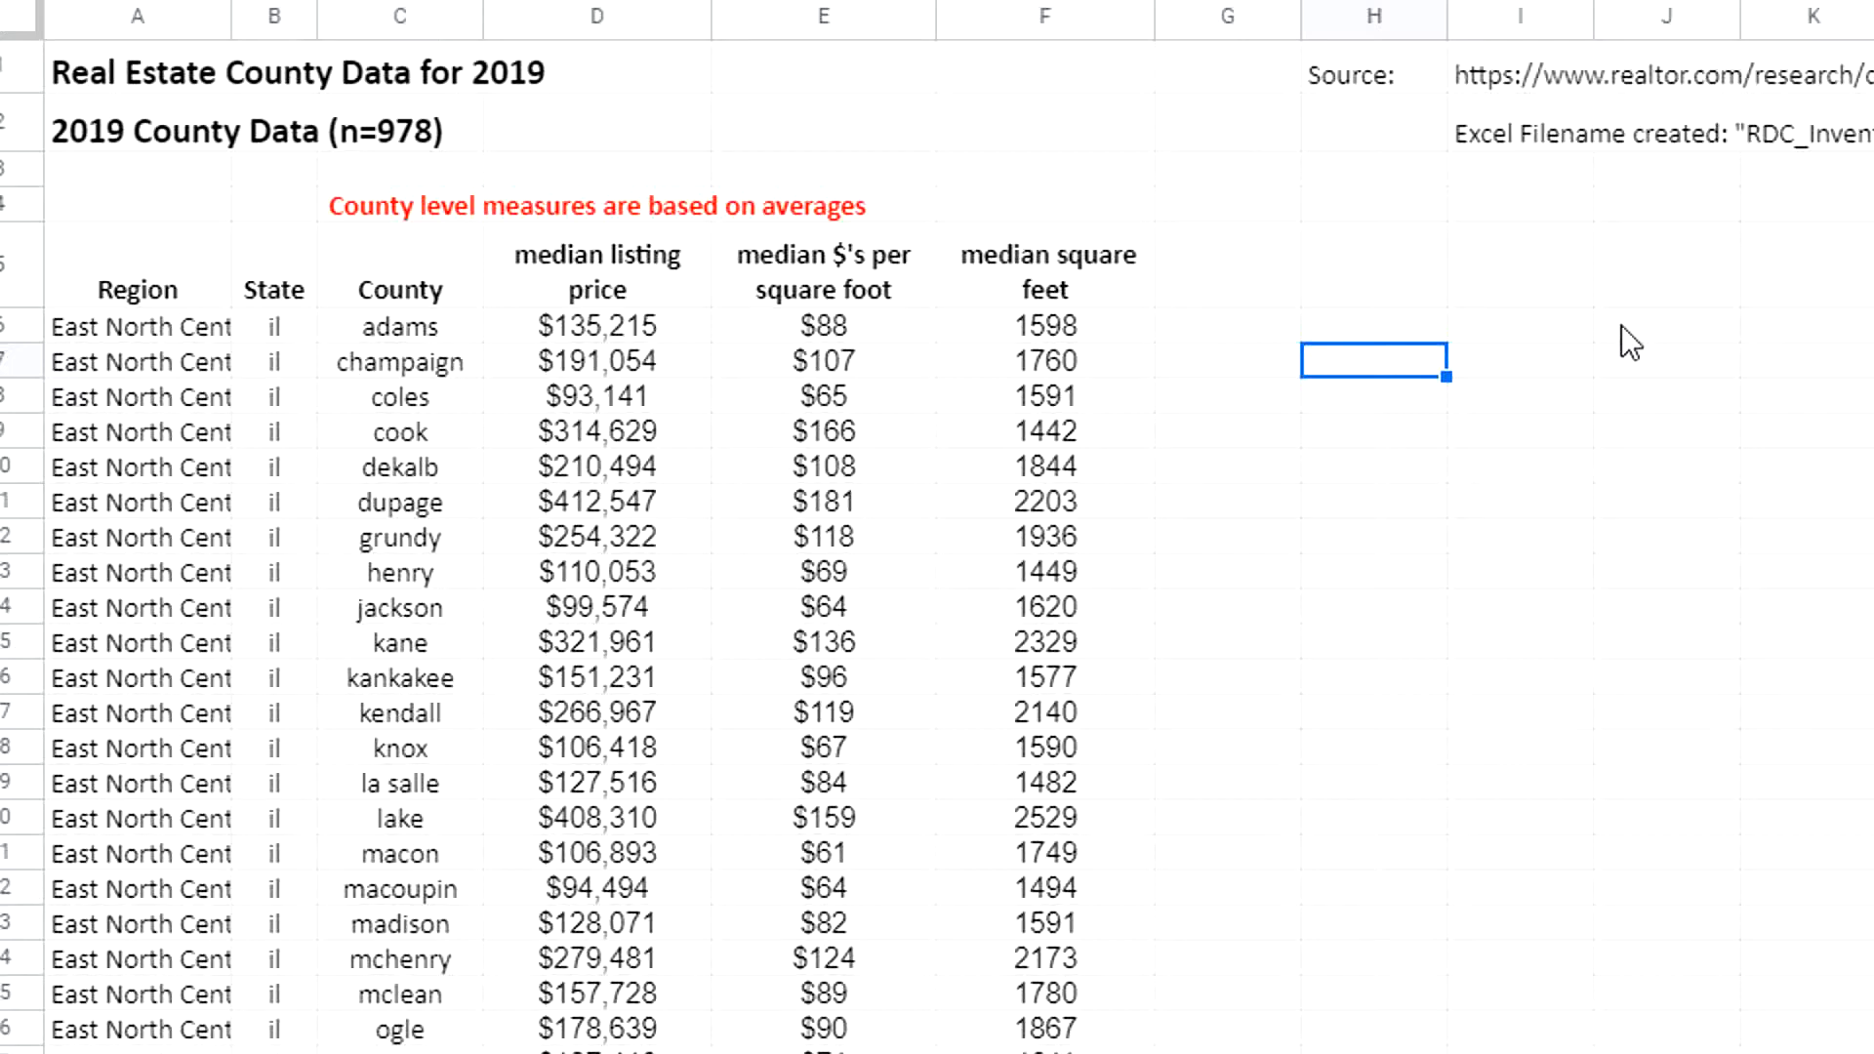
pyautogui.moveTo(580, 367)
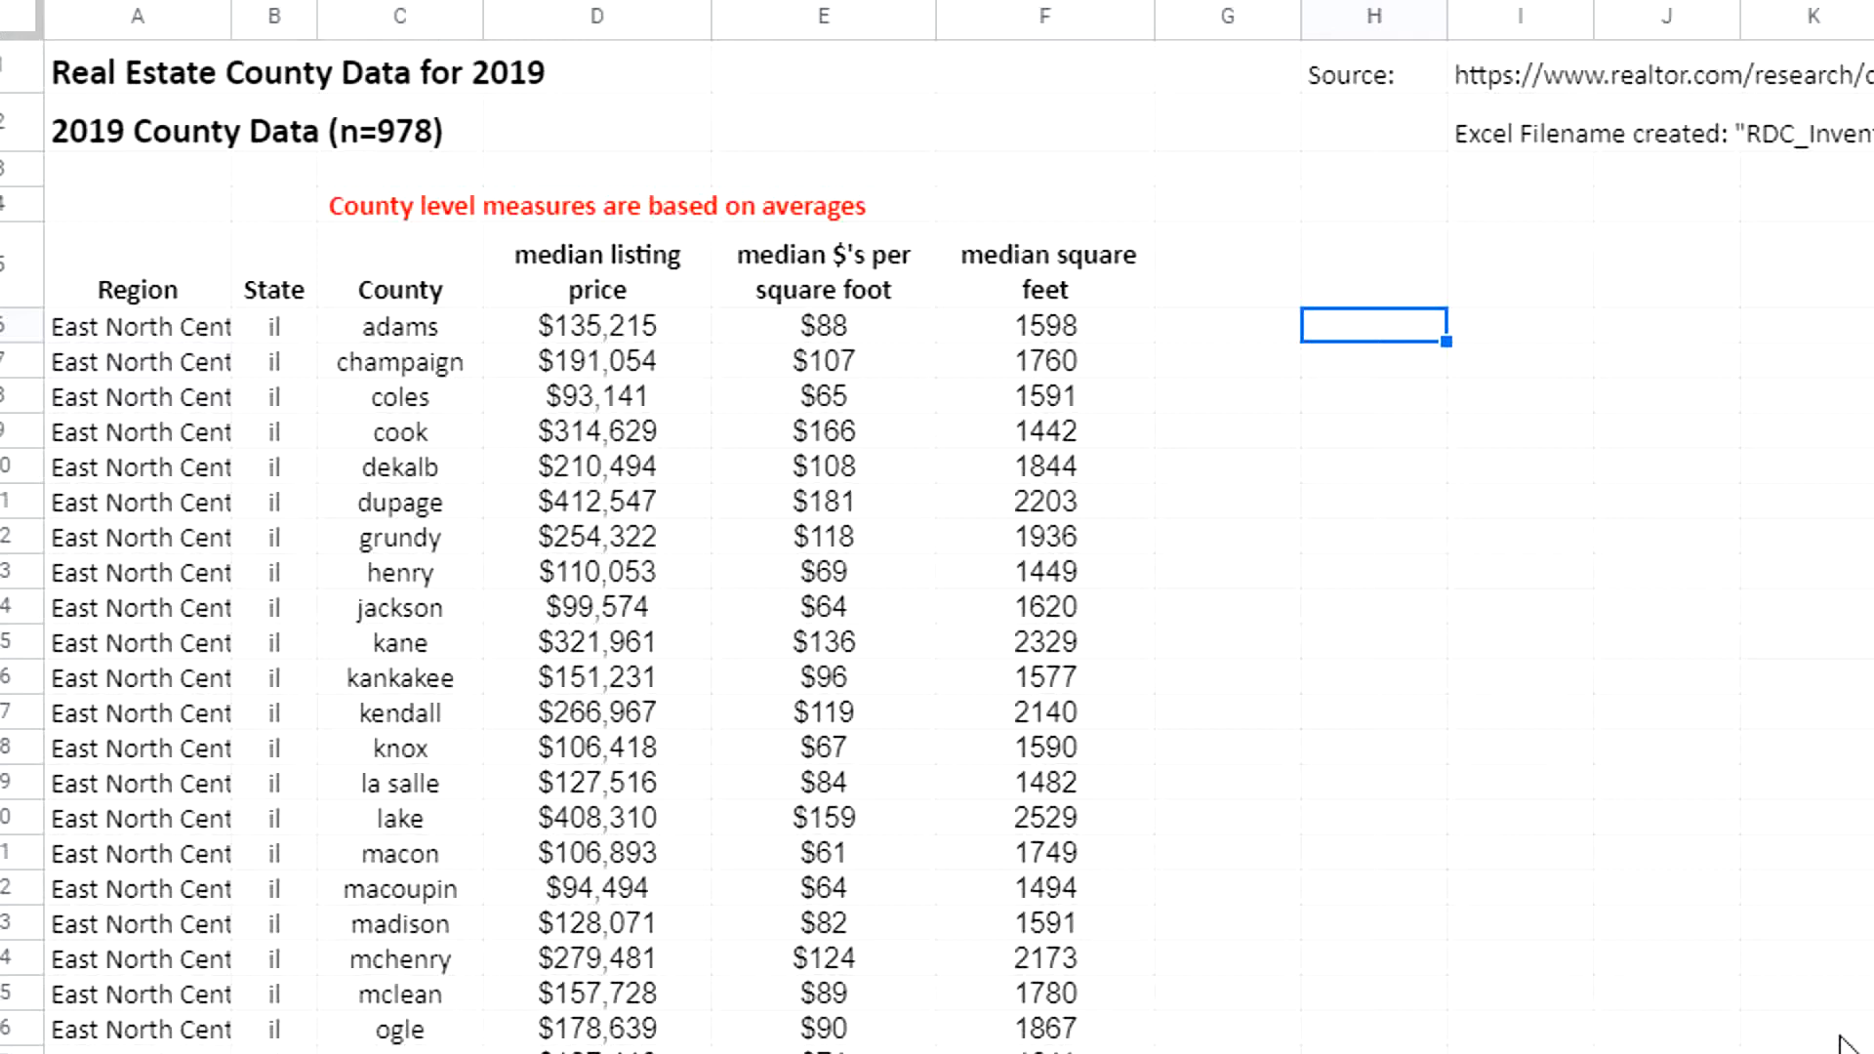
# - Enter =CORREL of listing price D6:D34 and square feet in H6, returning 0.79209178
pyautogui.write('=CORRE')
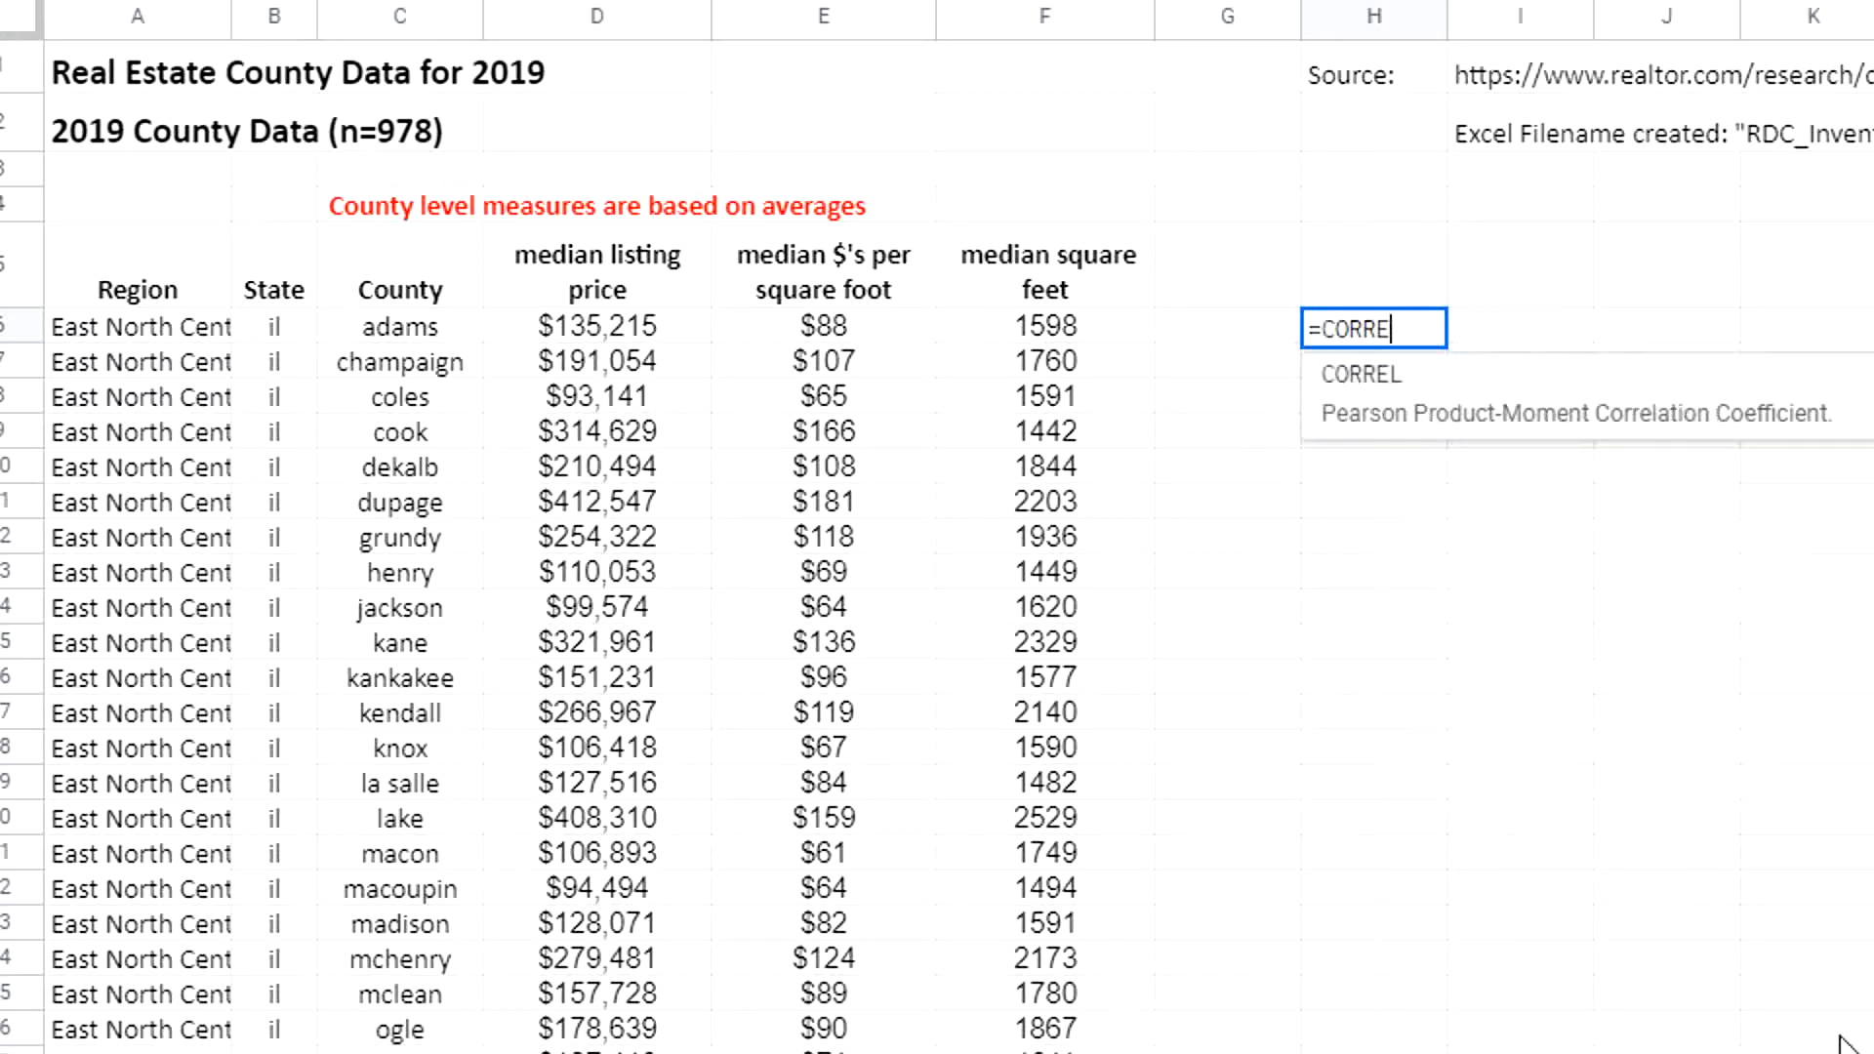
pyautogui.write('L')
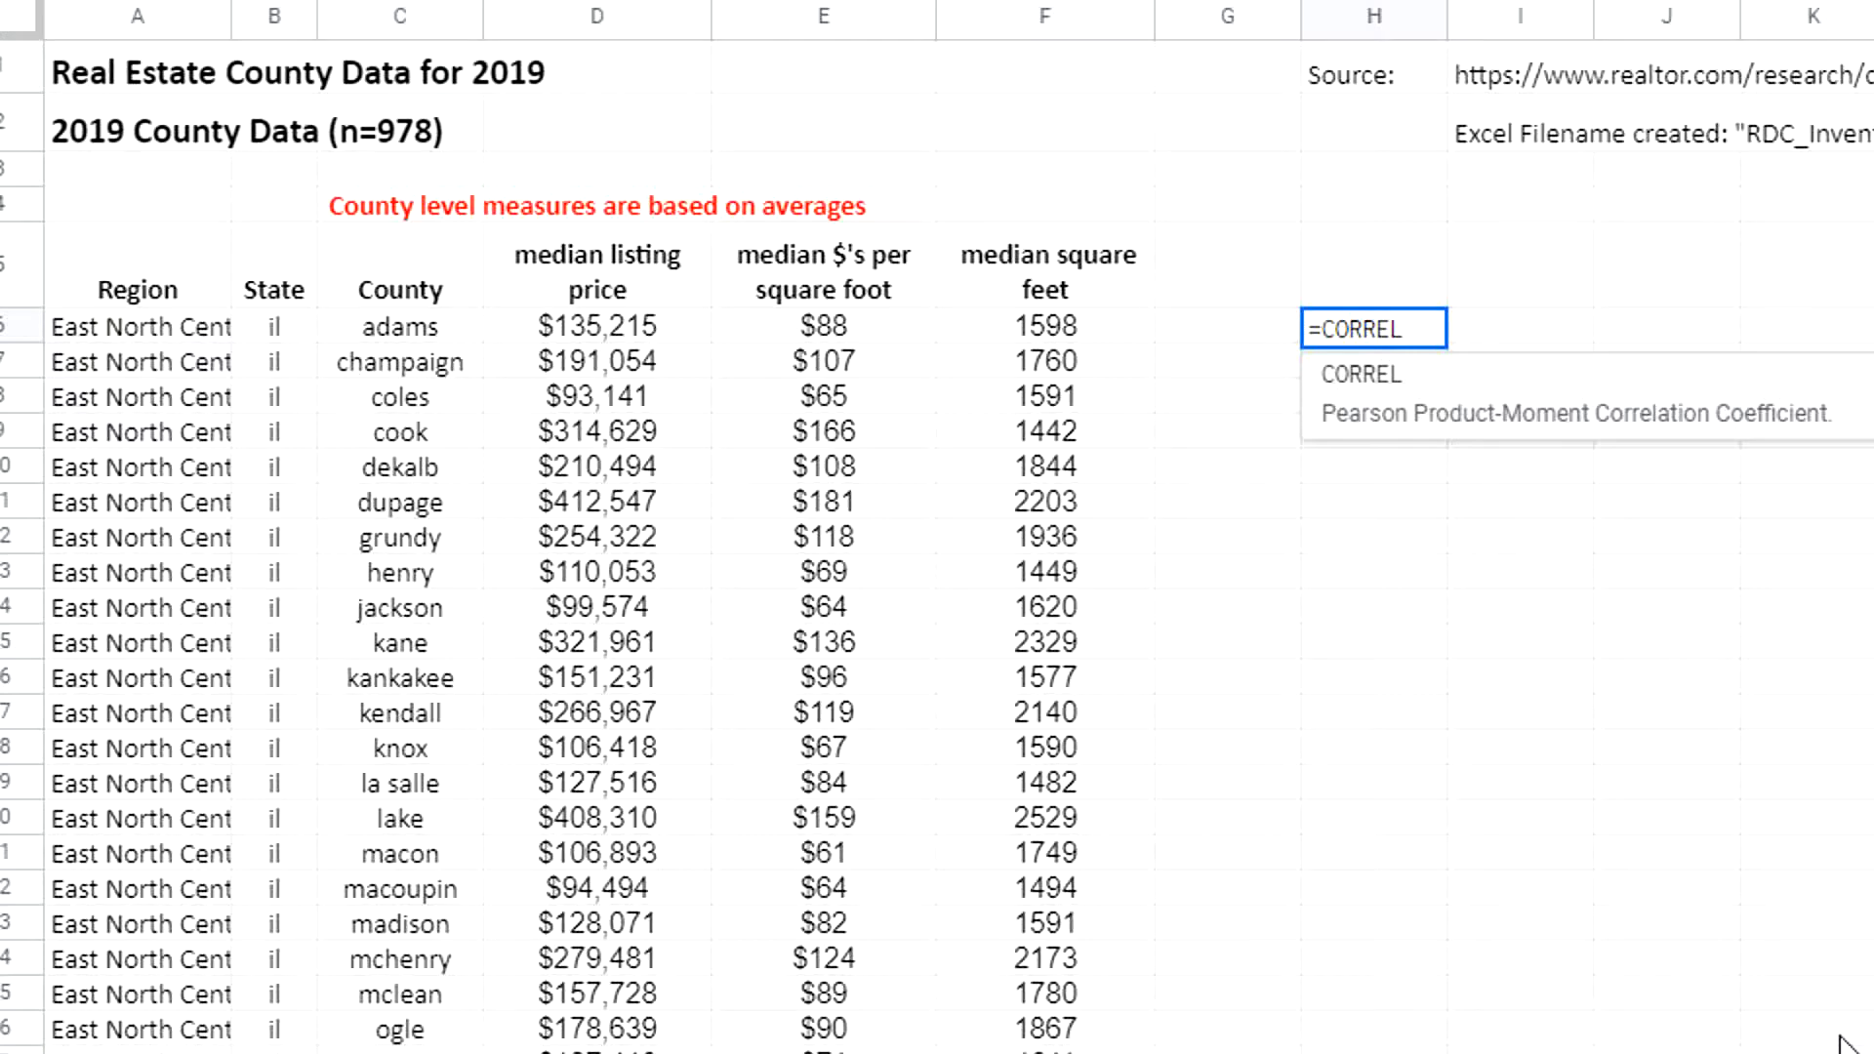
pyautogui.write('(')
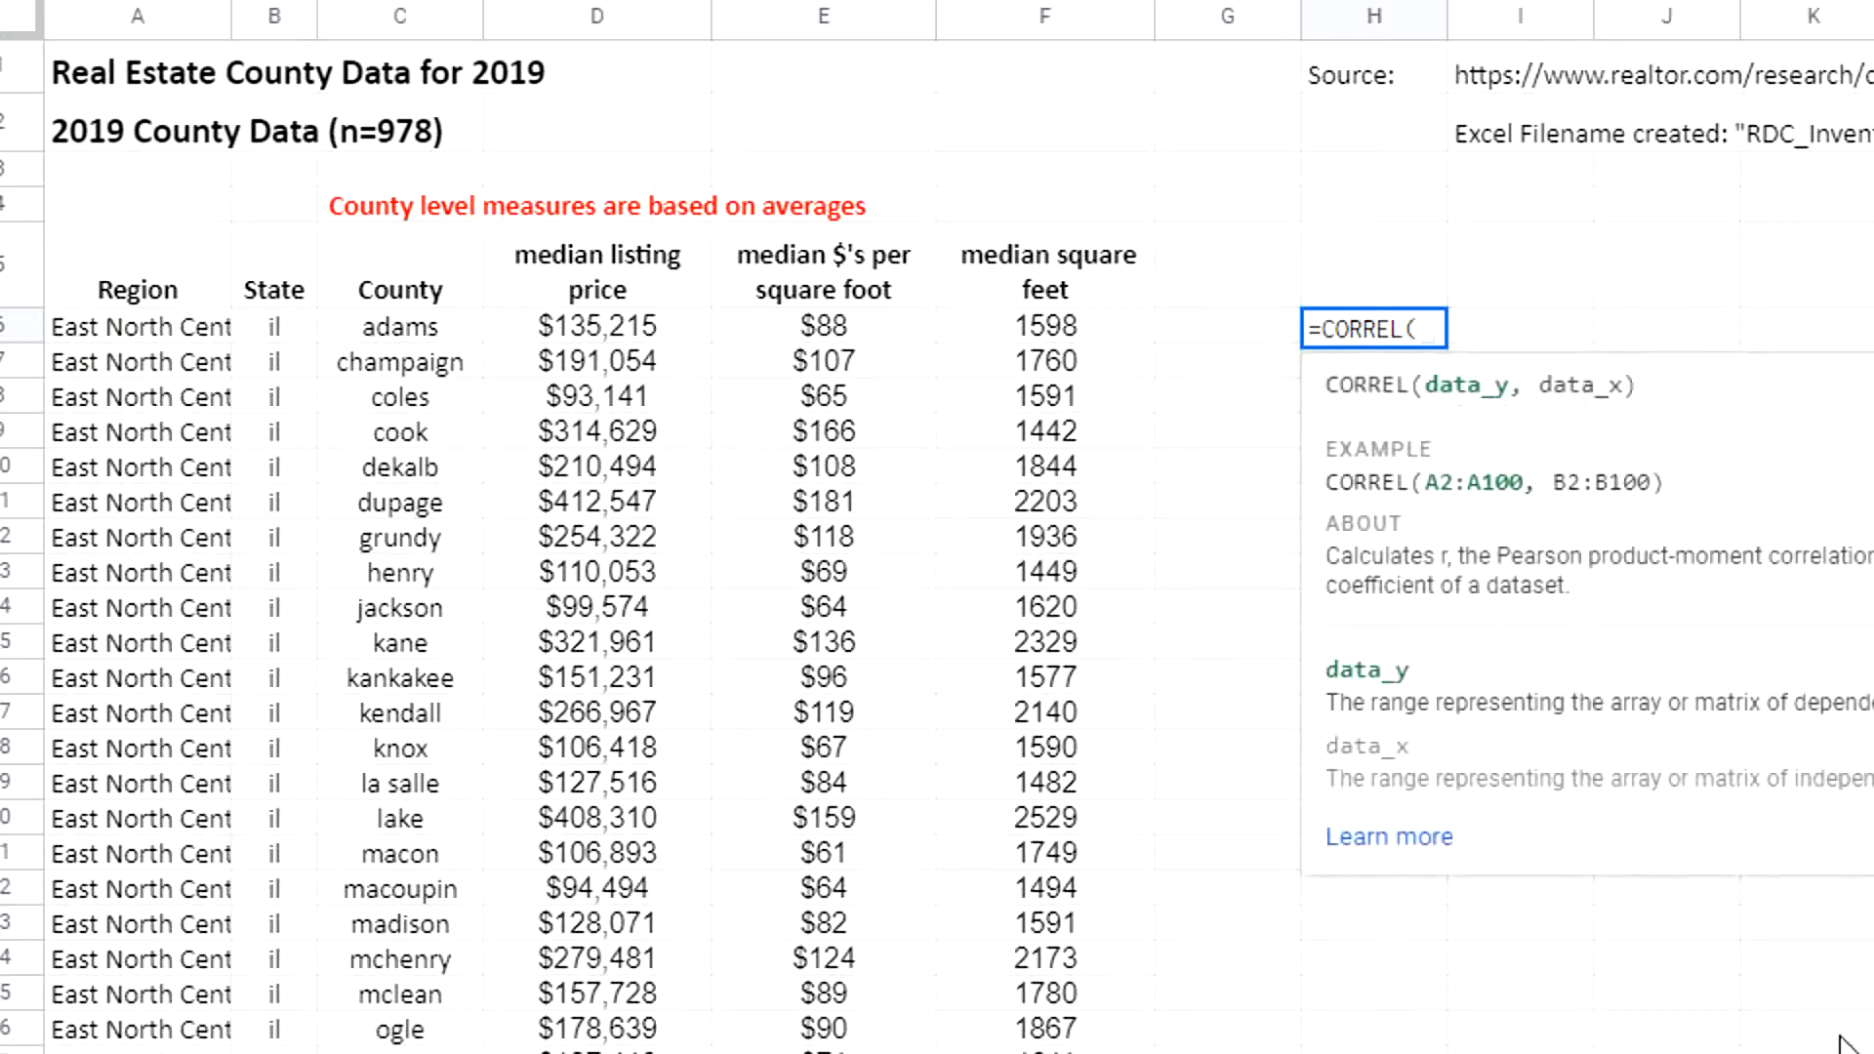
pyautogui.click(596, 326)
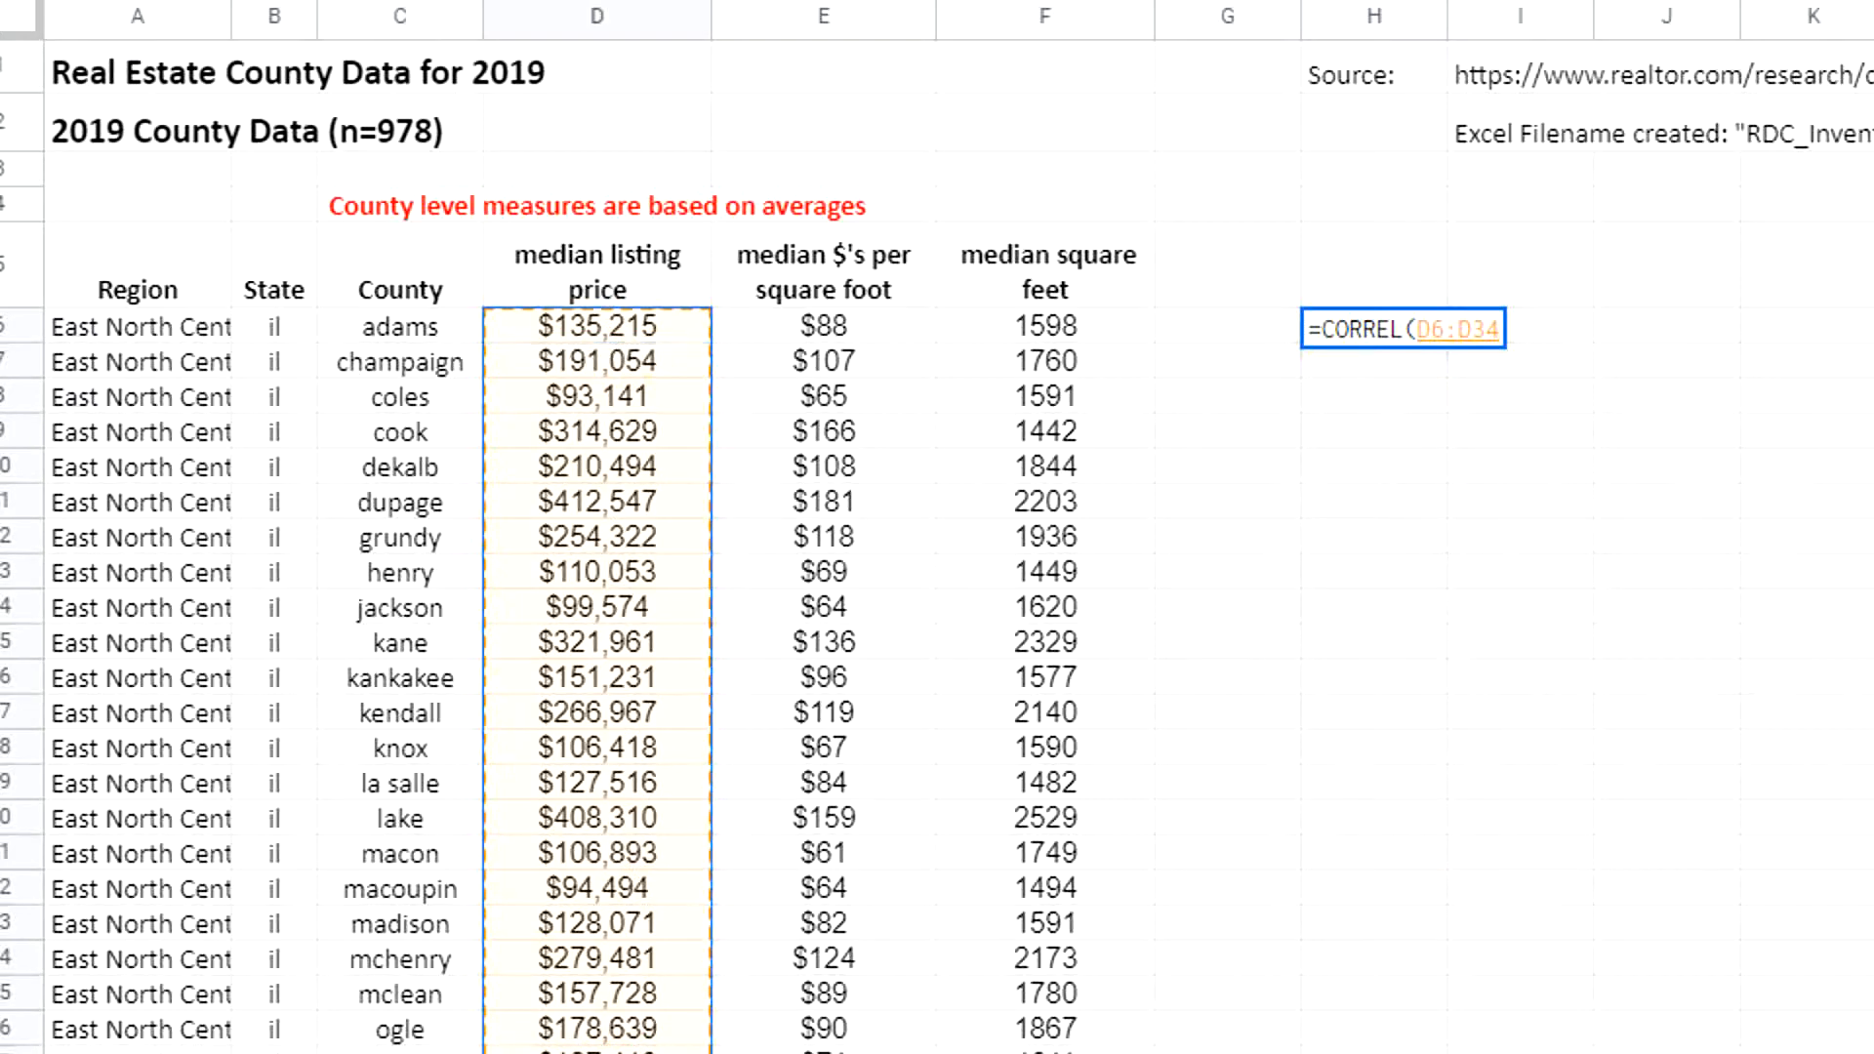
pyautogui.click(1043, 325)
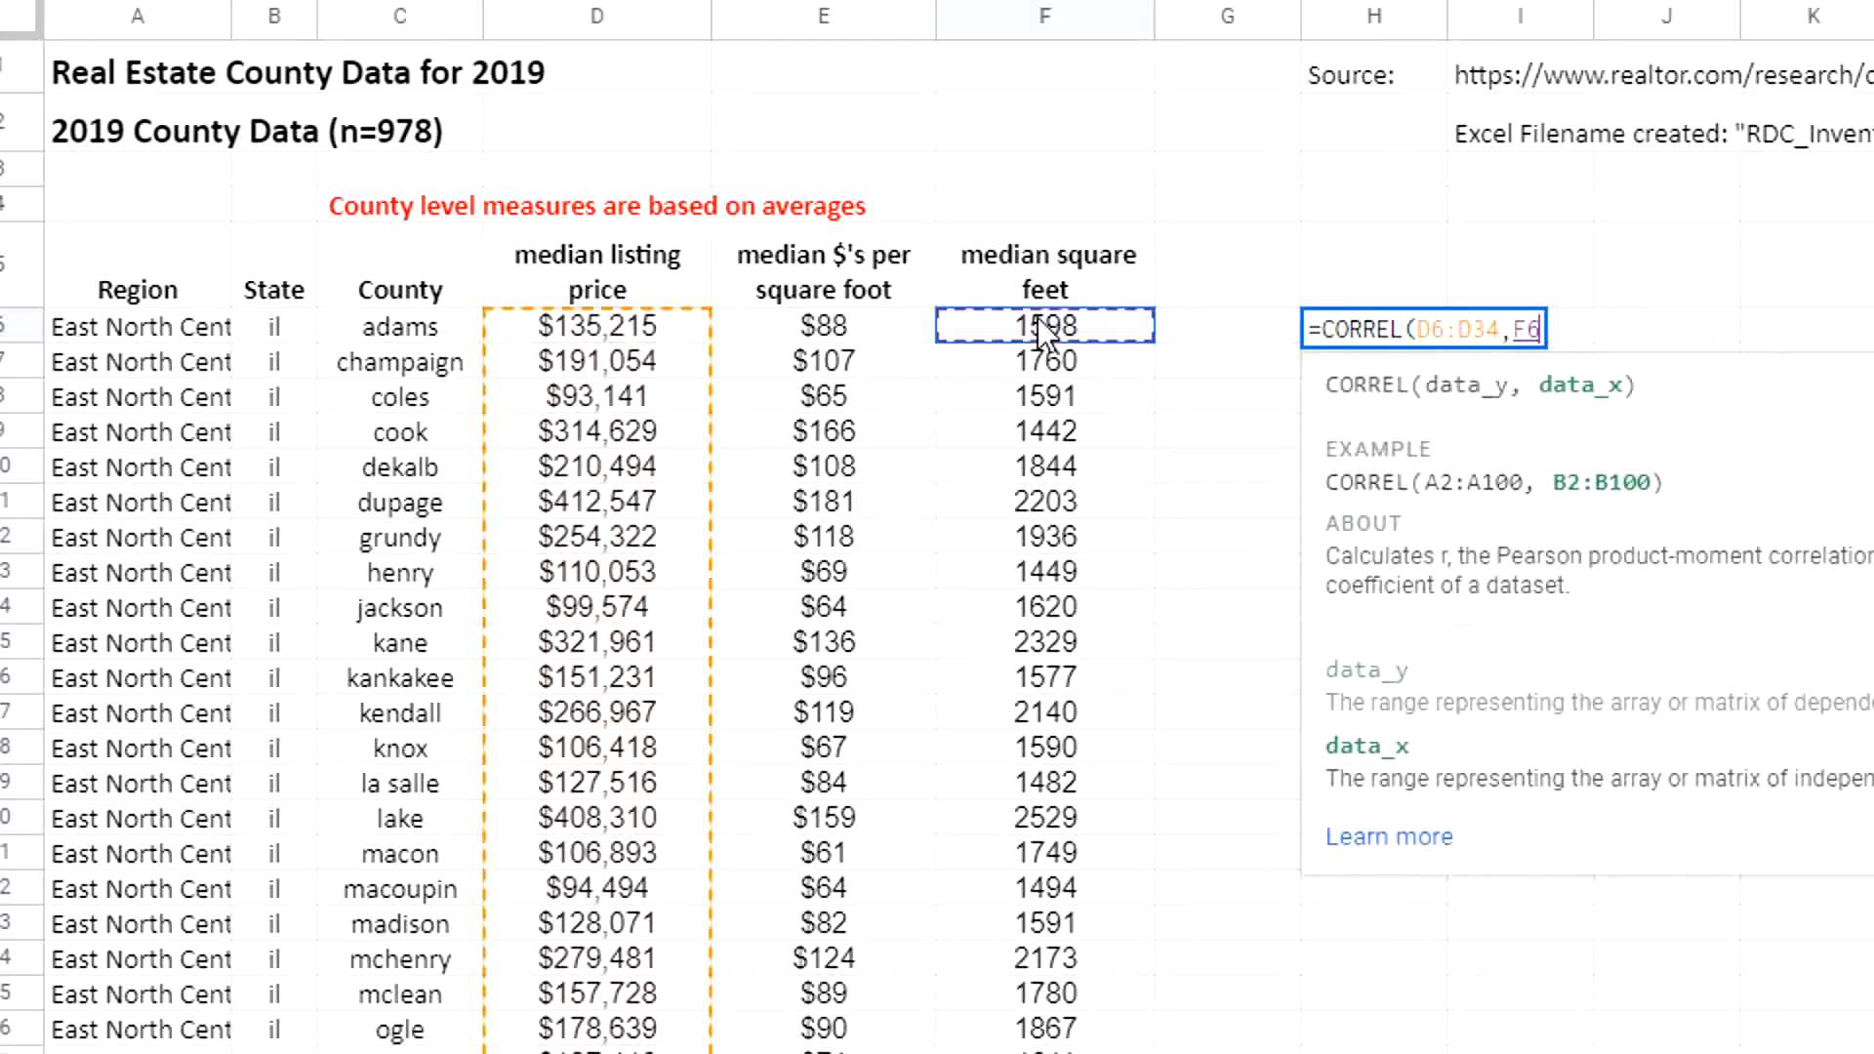
pyautogui.press('Enter')
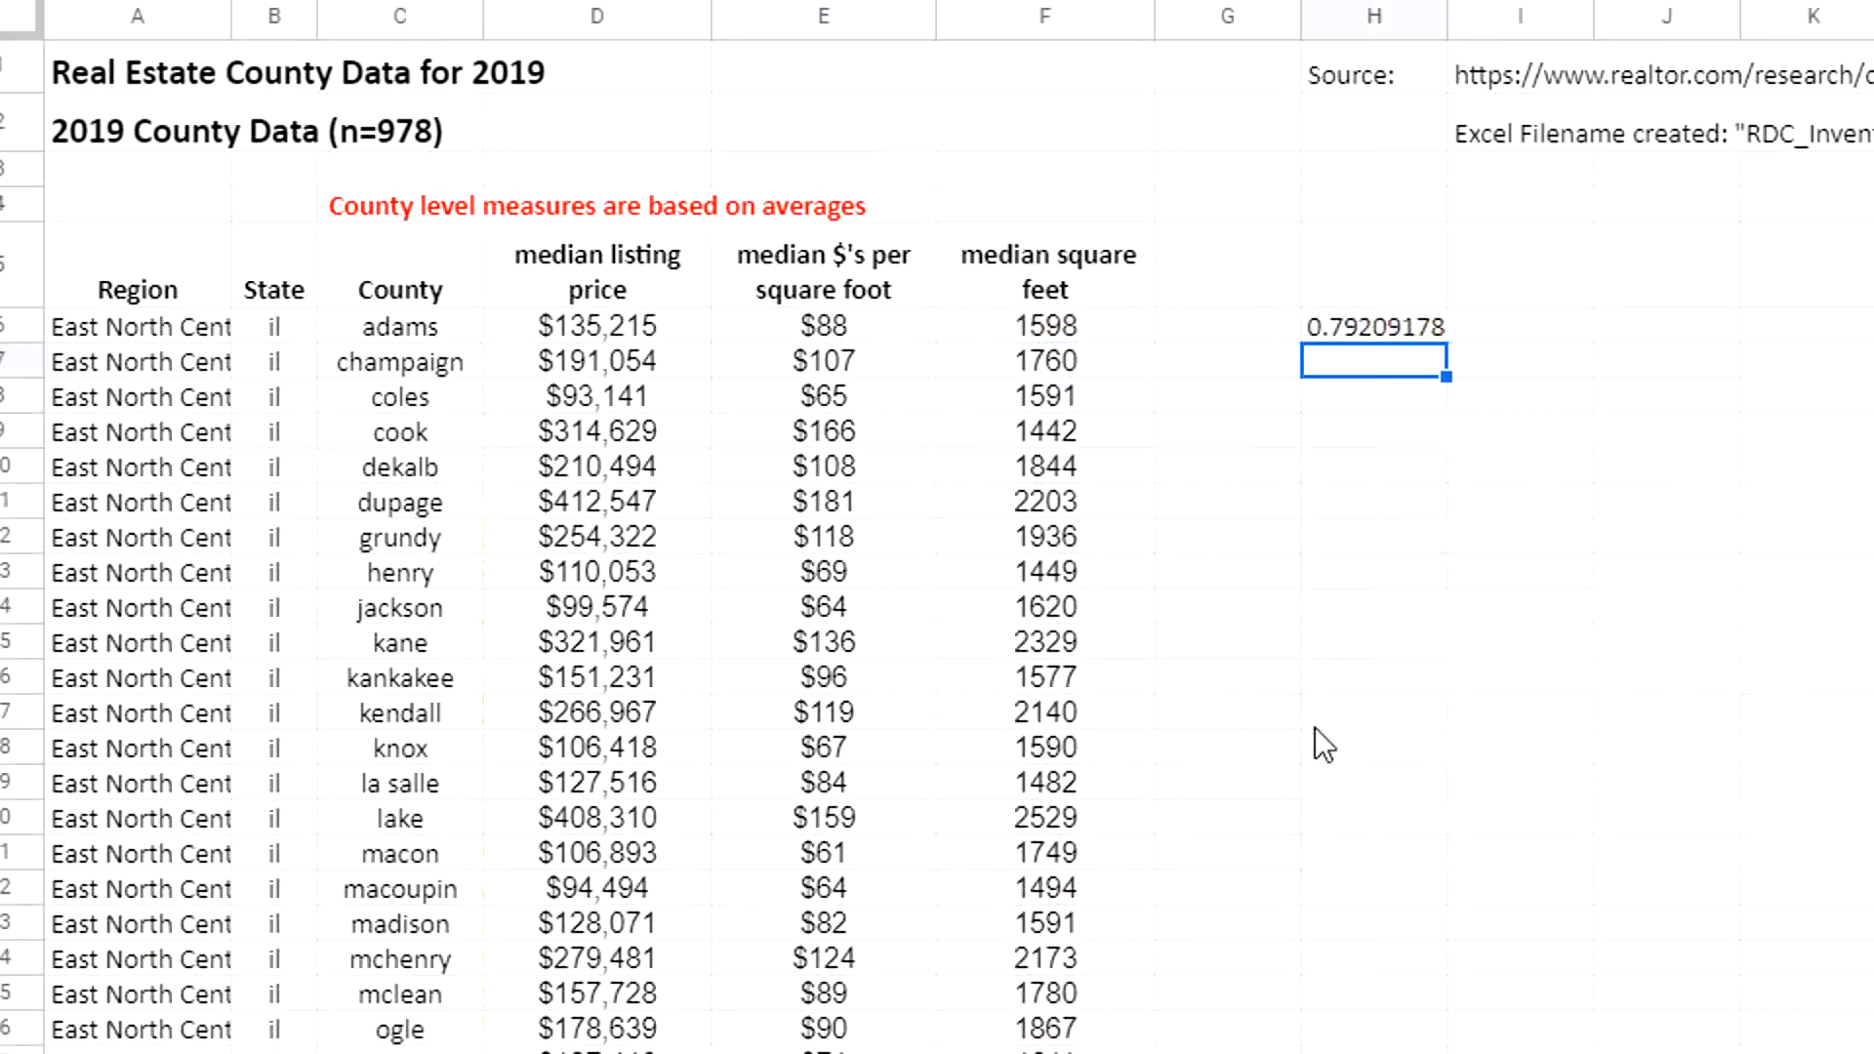
pyautogui.click(1371, 395)
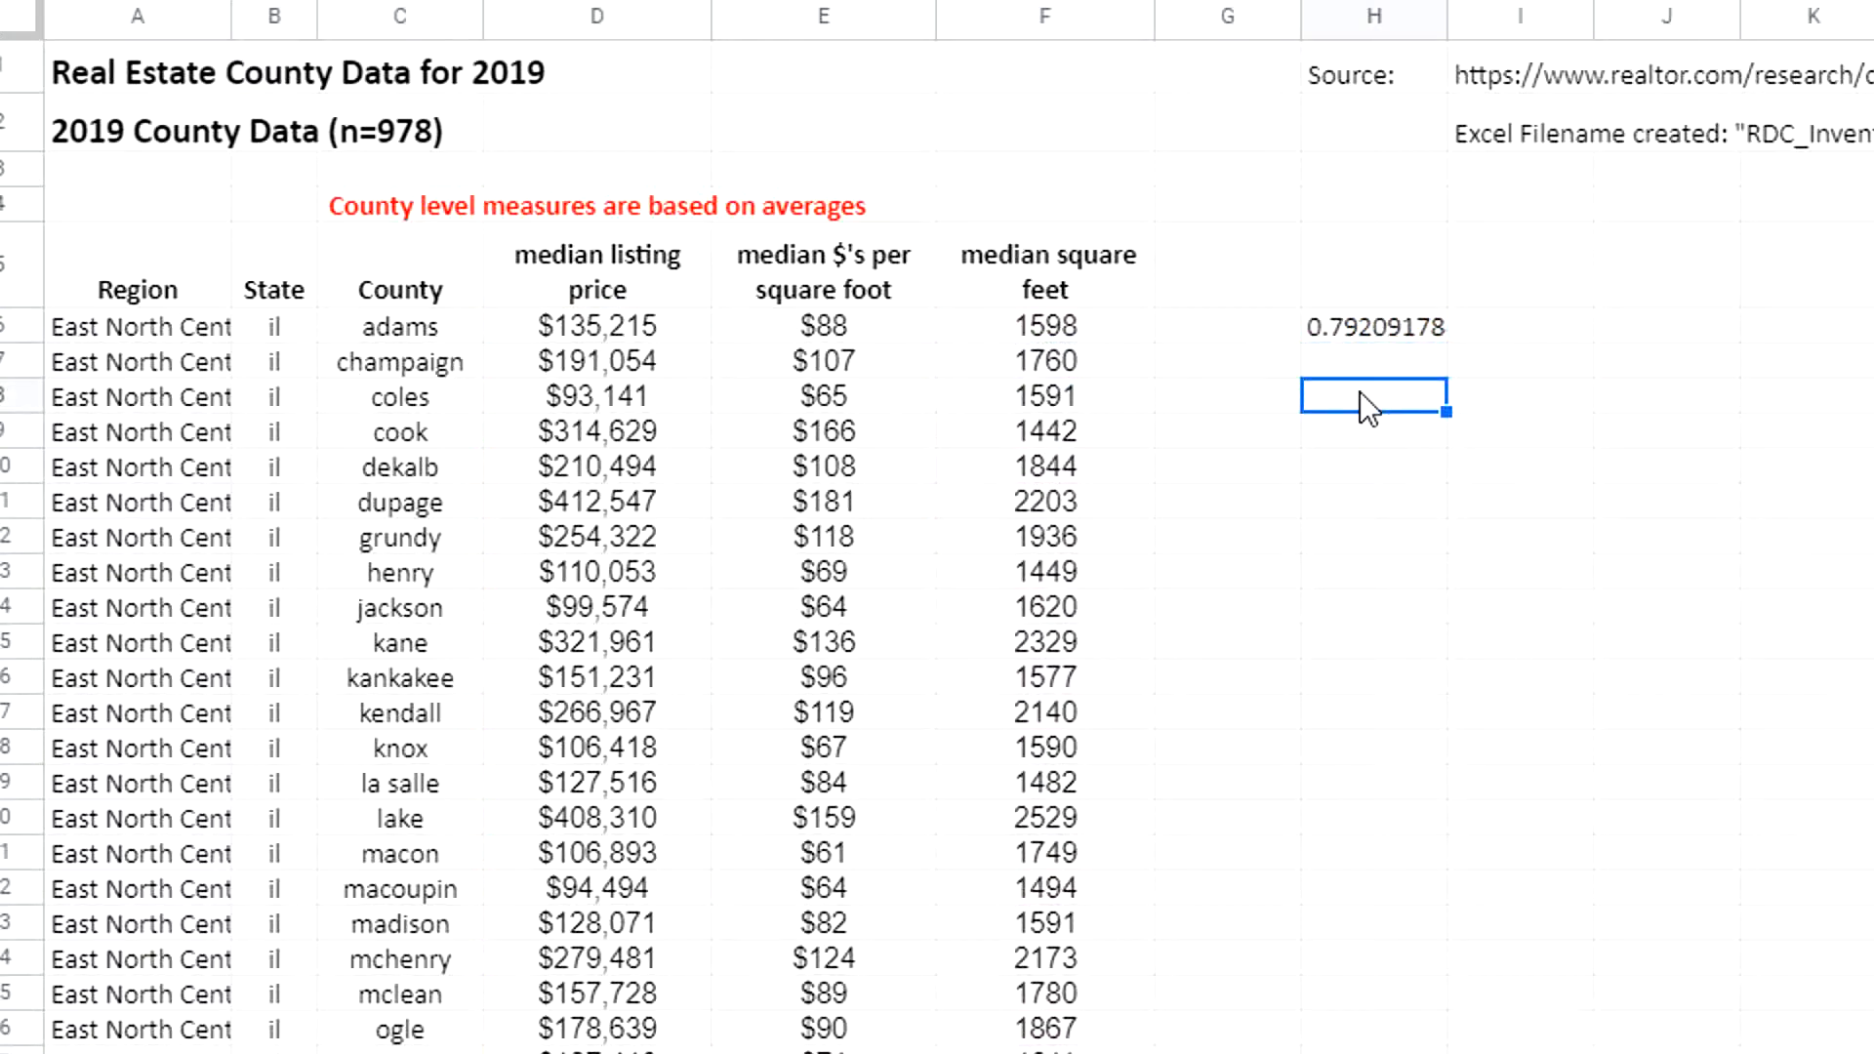
# - Label the 0.79209178 result with the heading 'correlation (r)'
pyautogui.click(1372, 325)
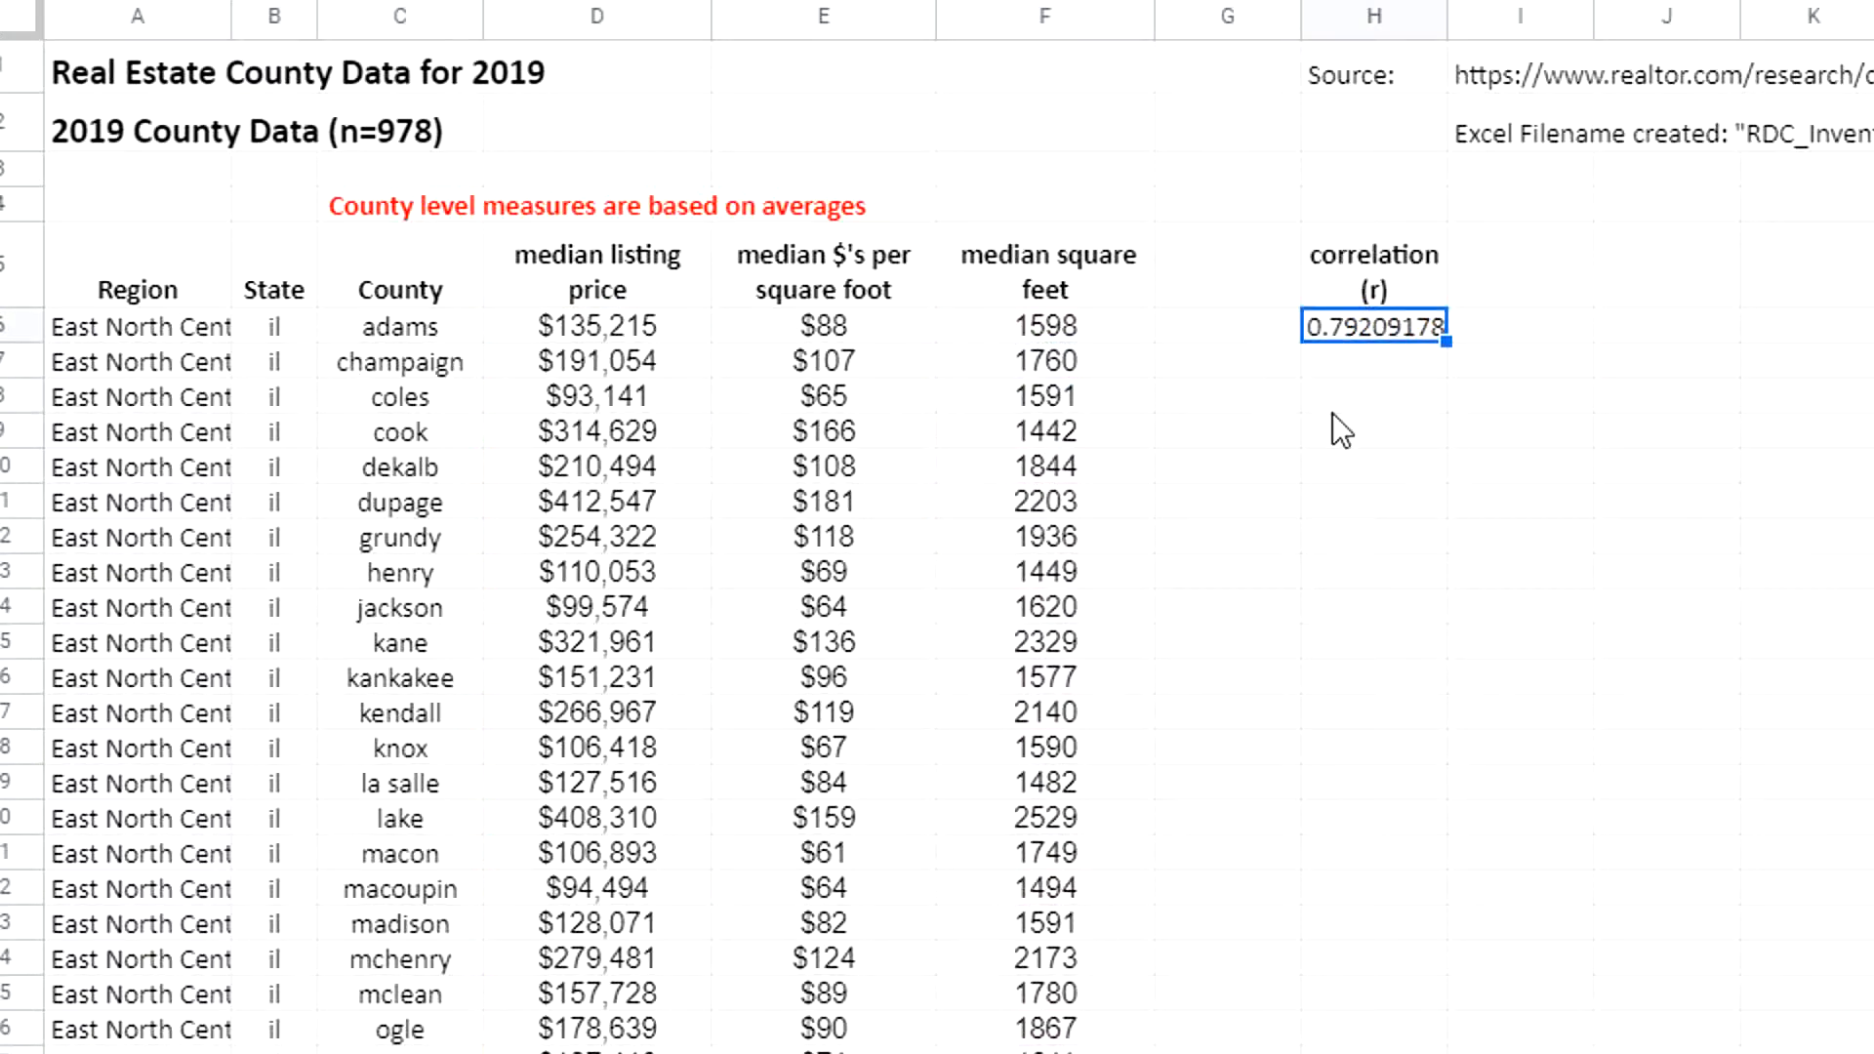
pyautogui.click(1374, 396)
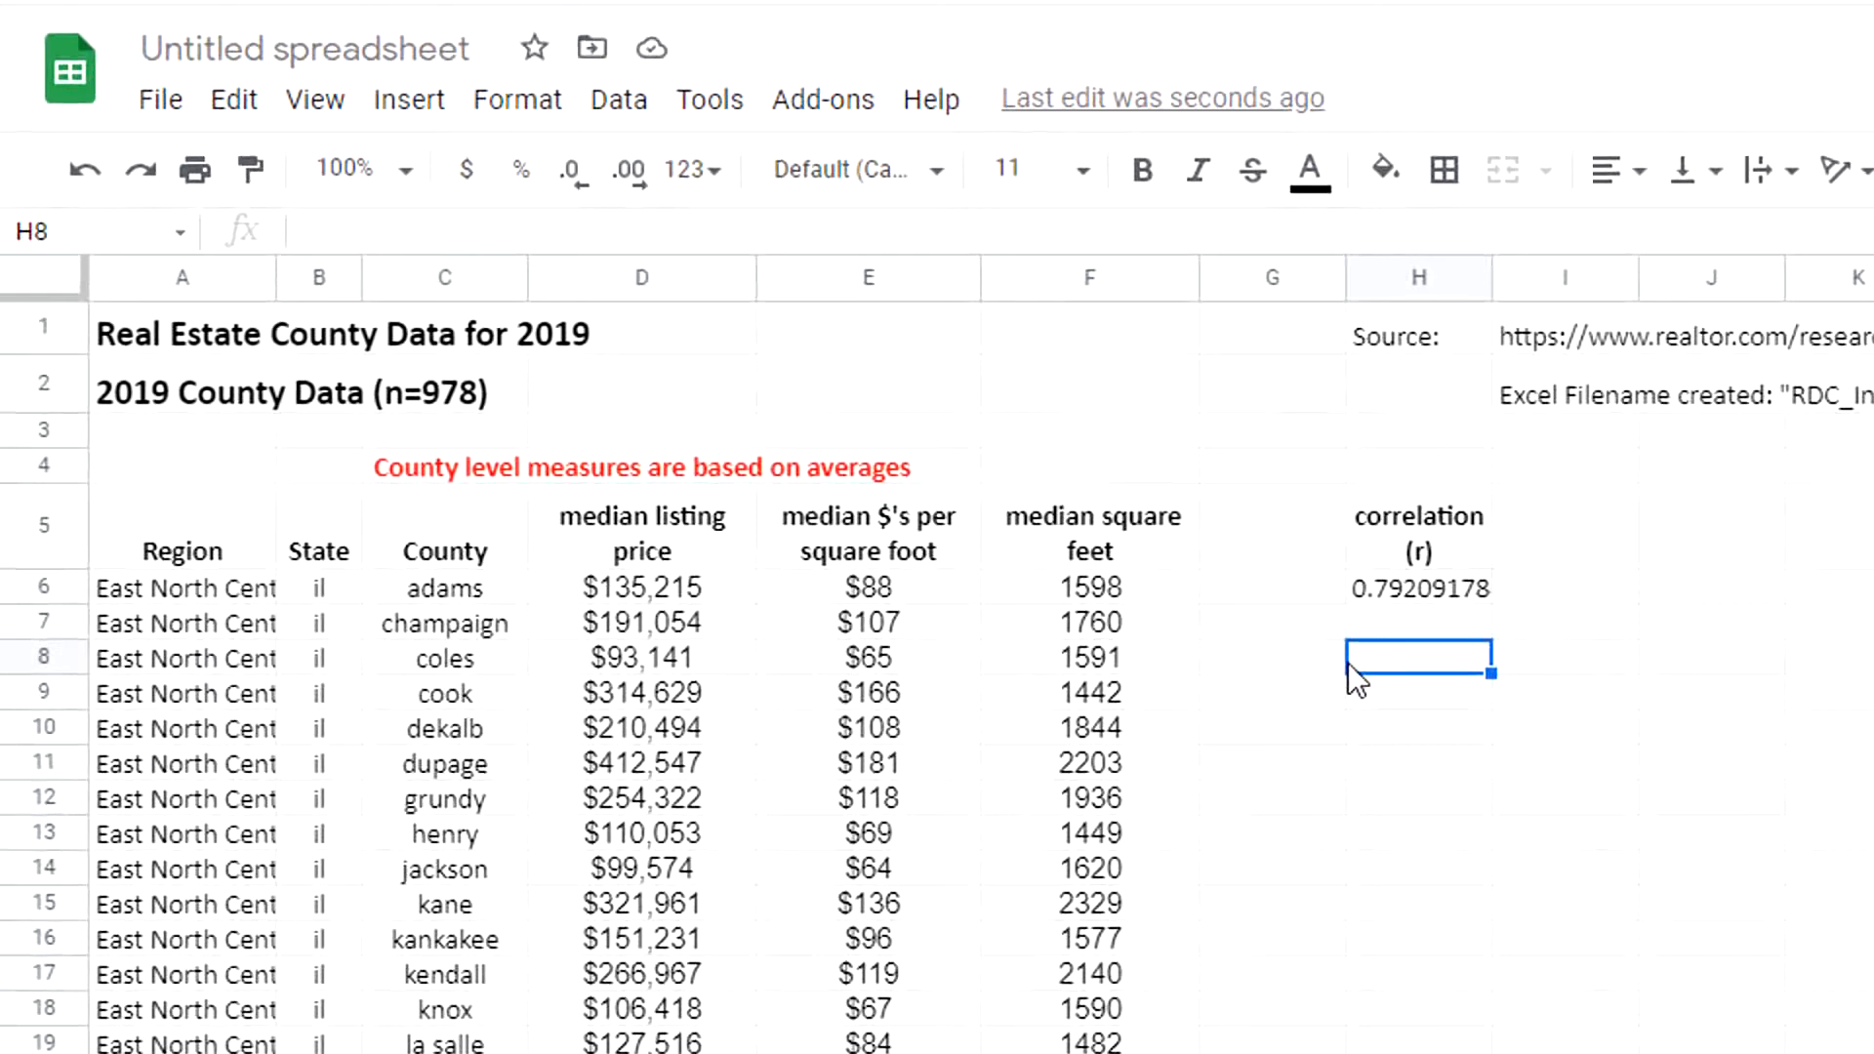
# - Open the Add-ons menu listing XLMiner Analysis ToolPak
pyautogui.click(822, 99)
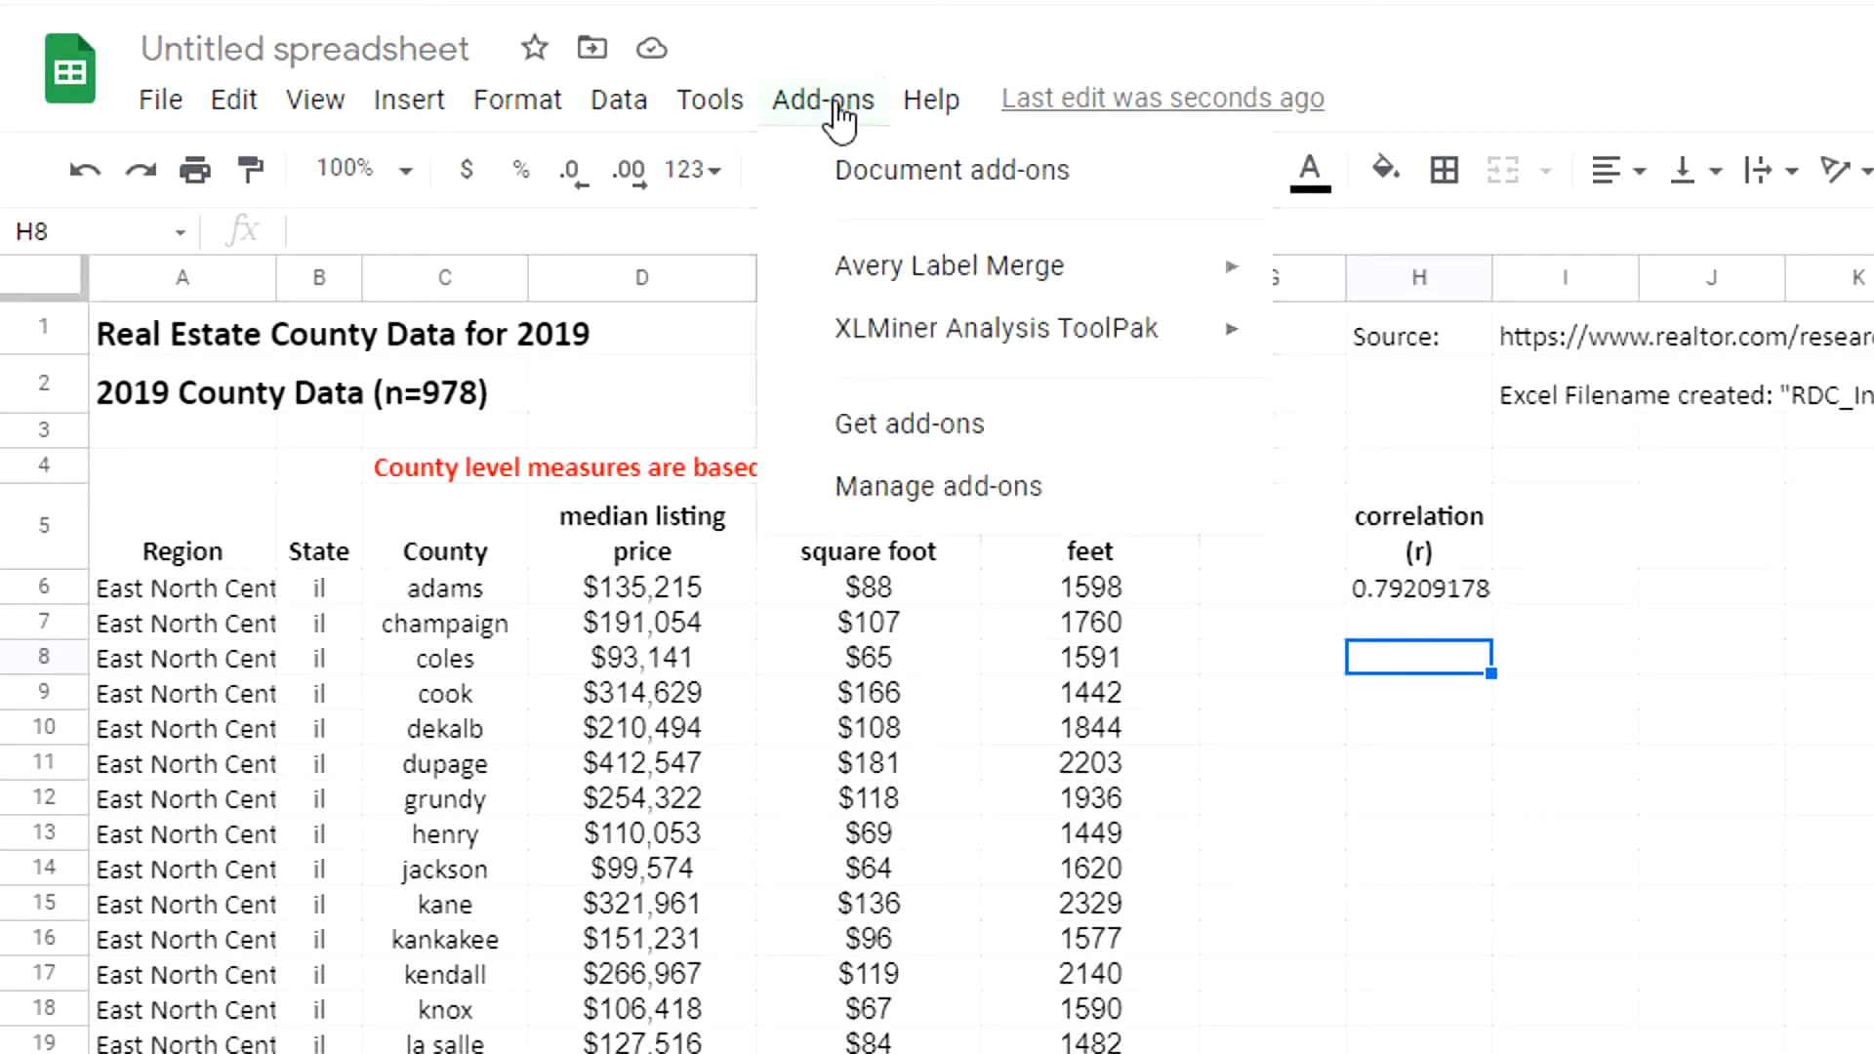
pyautogui.moveTo(909, 353)
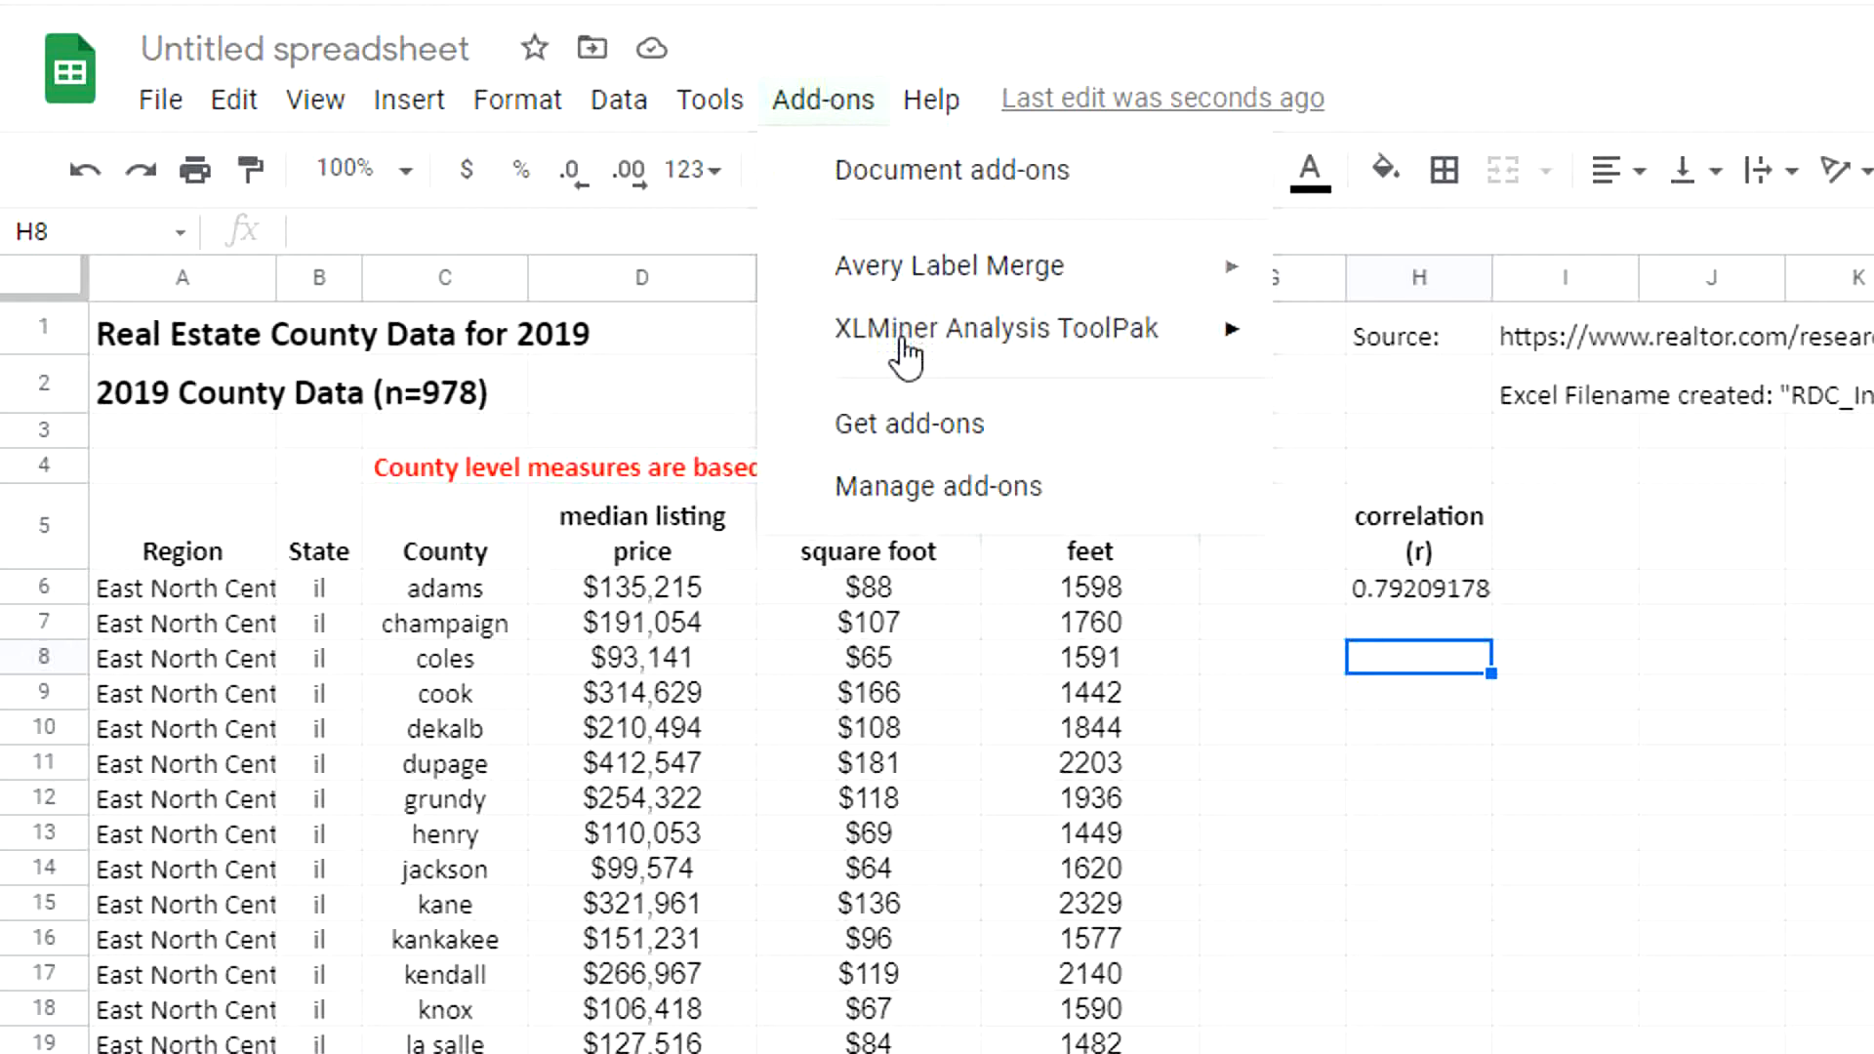
pyautogui.moveTo(923, 448)
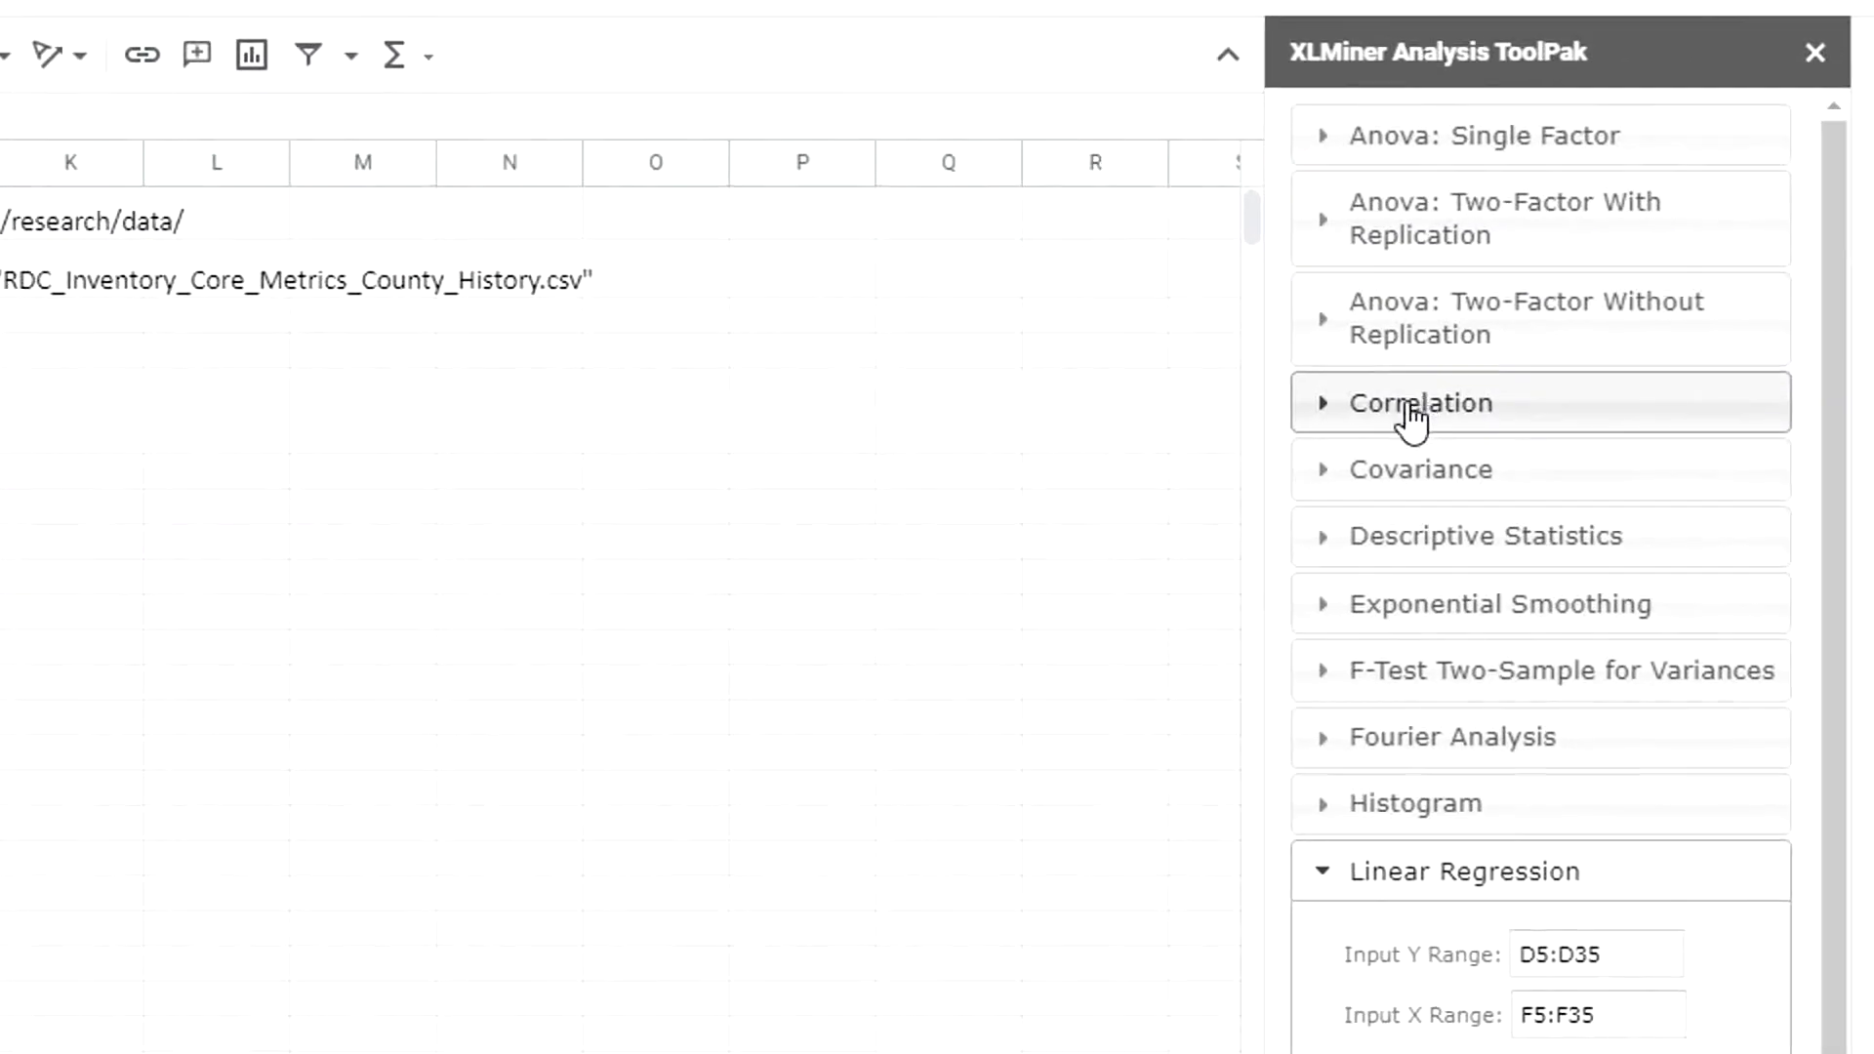
# - Set the Correlation tool to input D5:F34, grouped by columns, labels in first row, output H8
pyautogui.click(1420, 403)
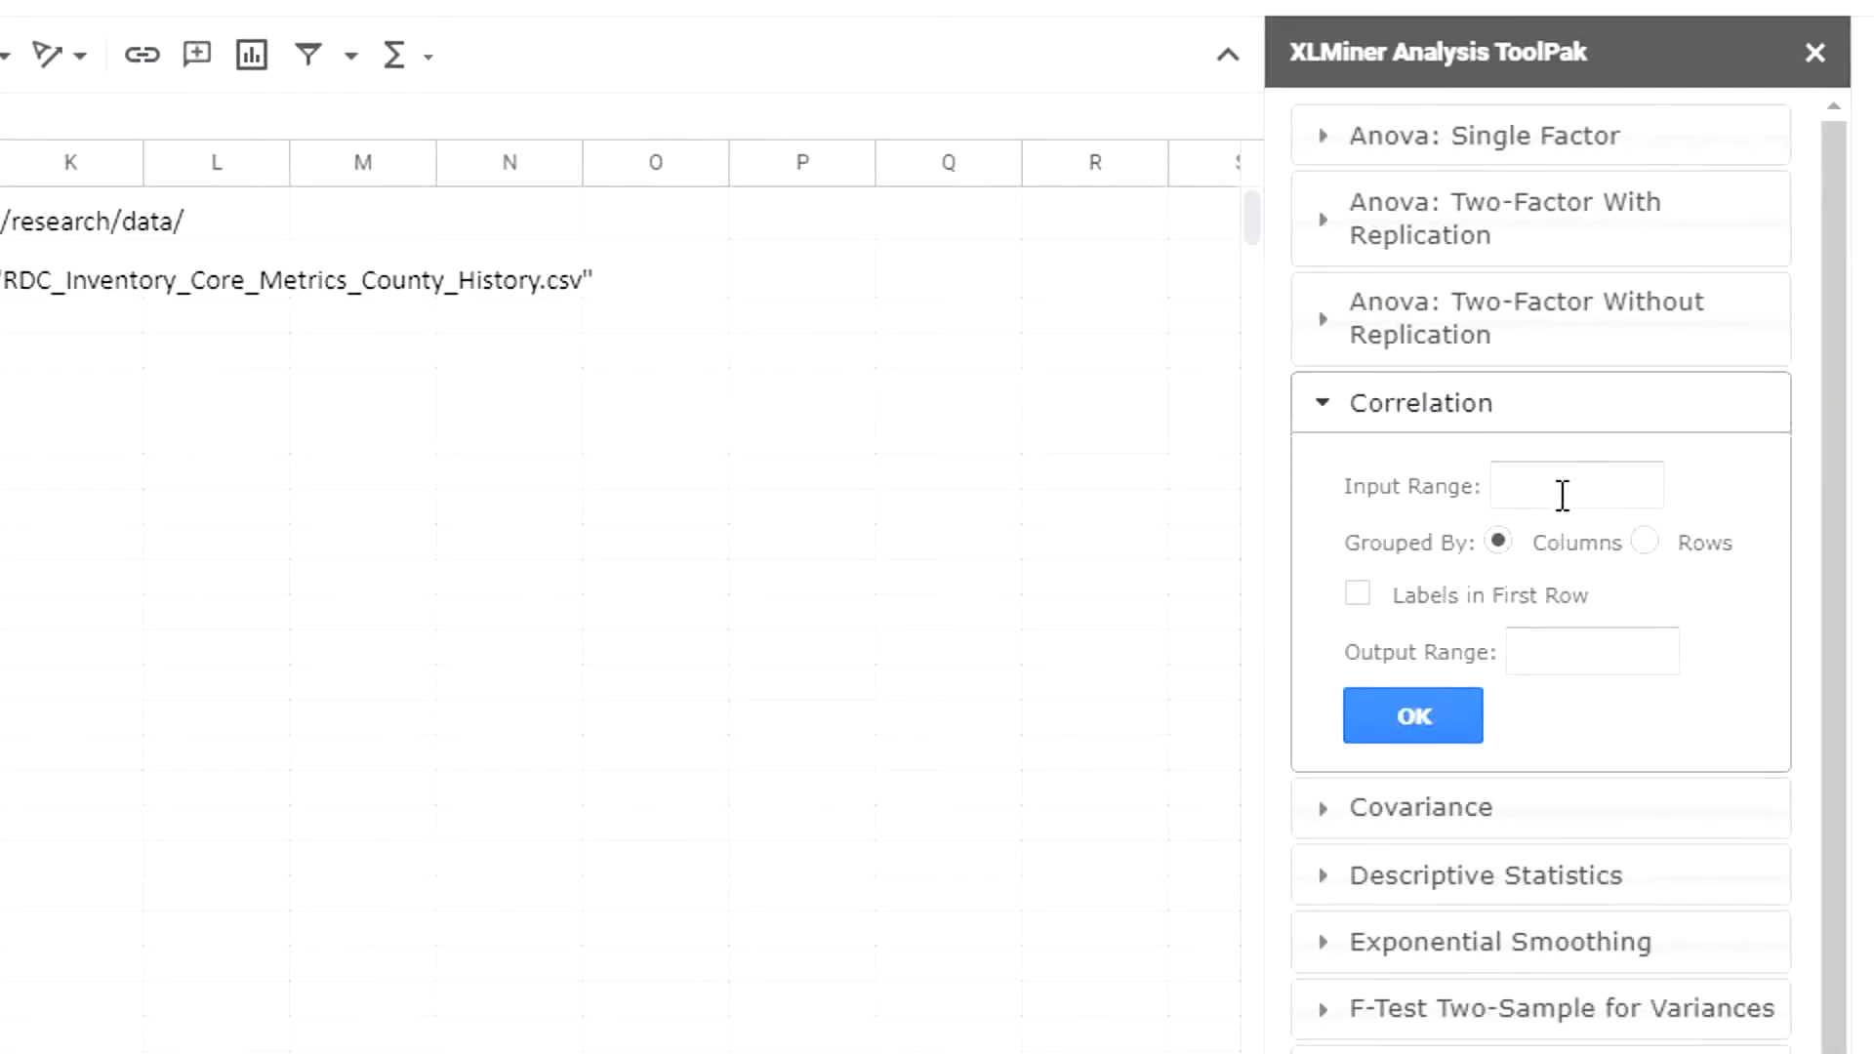
pyautogui.write('H8')
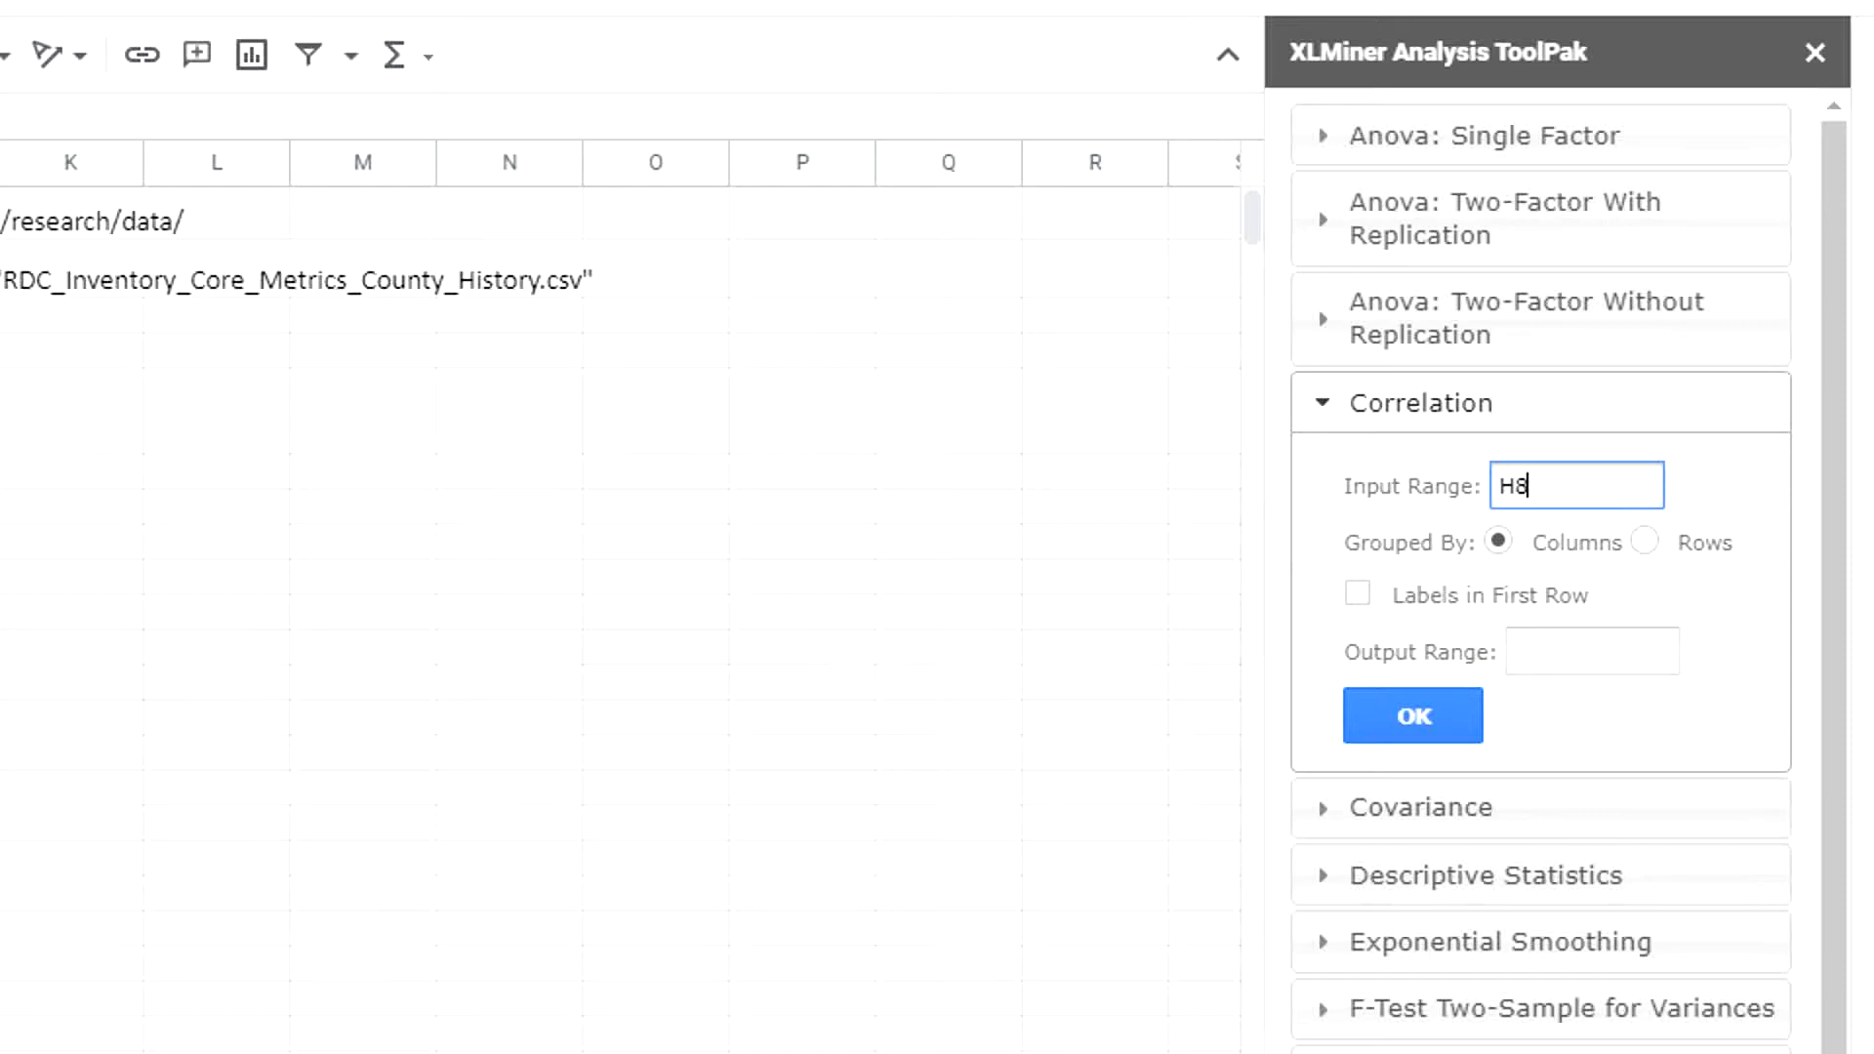
pyautogui.click(1412, 715)
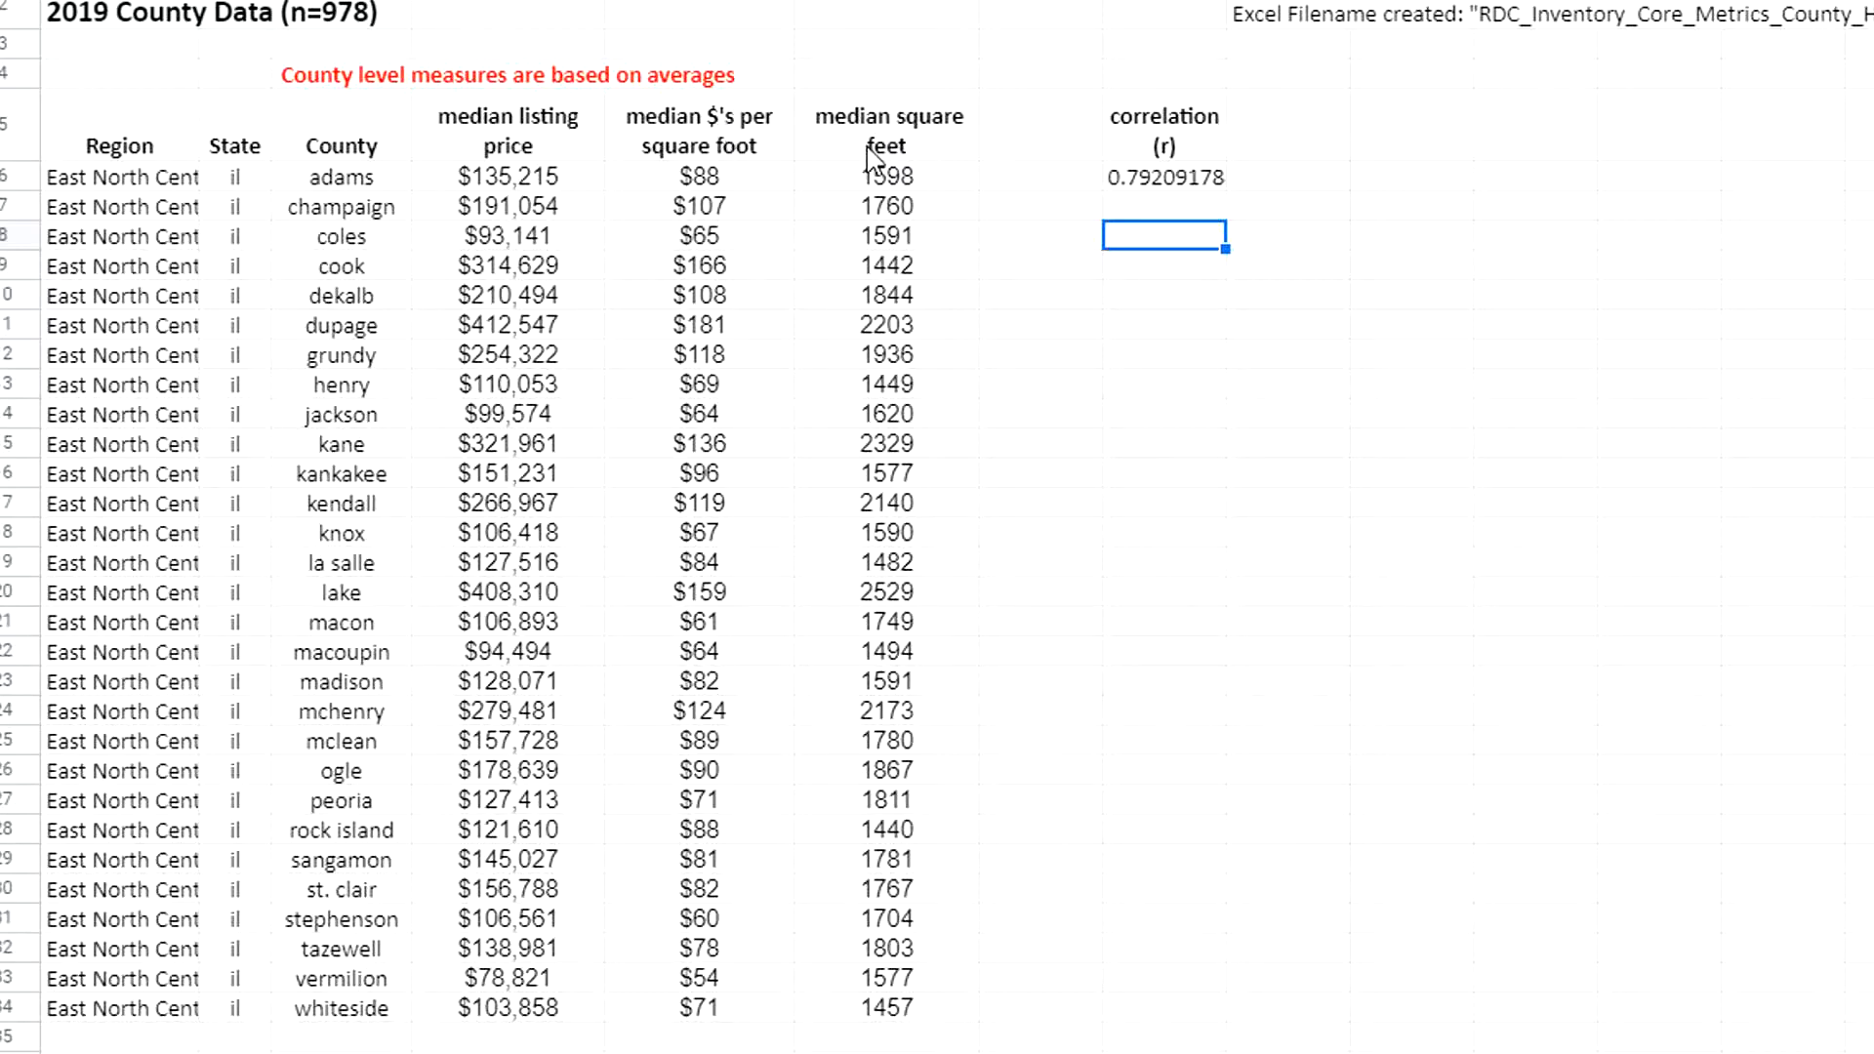
pyautogui.moveTo(890, 147)
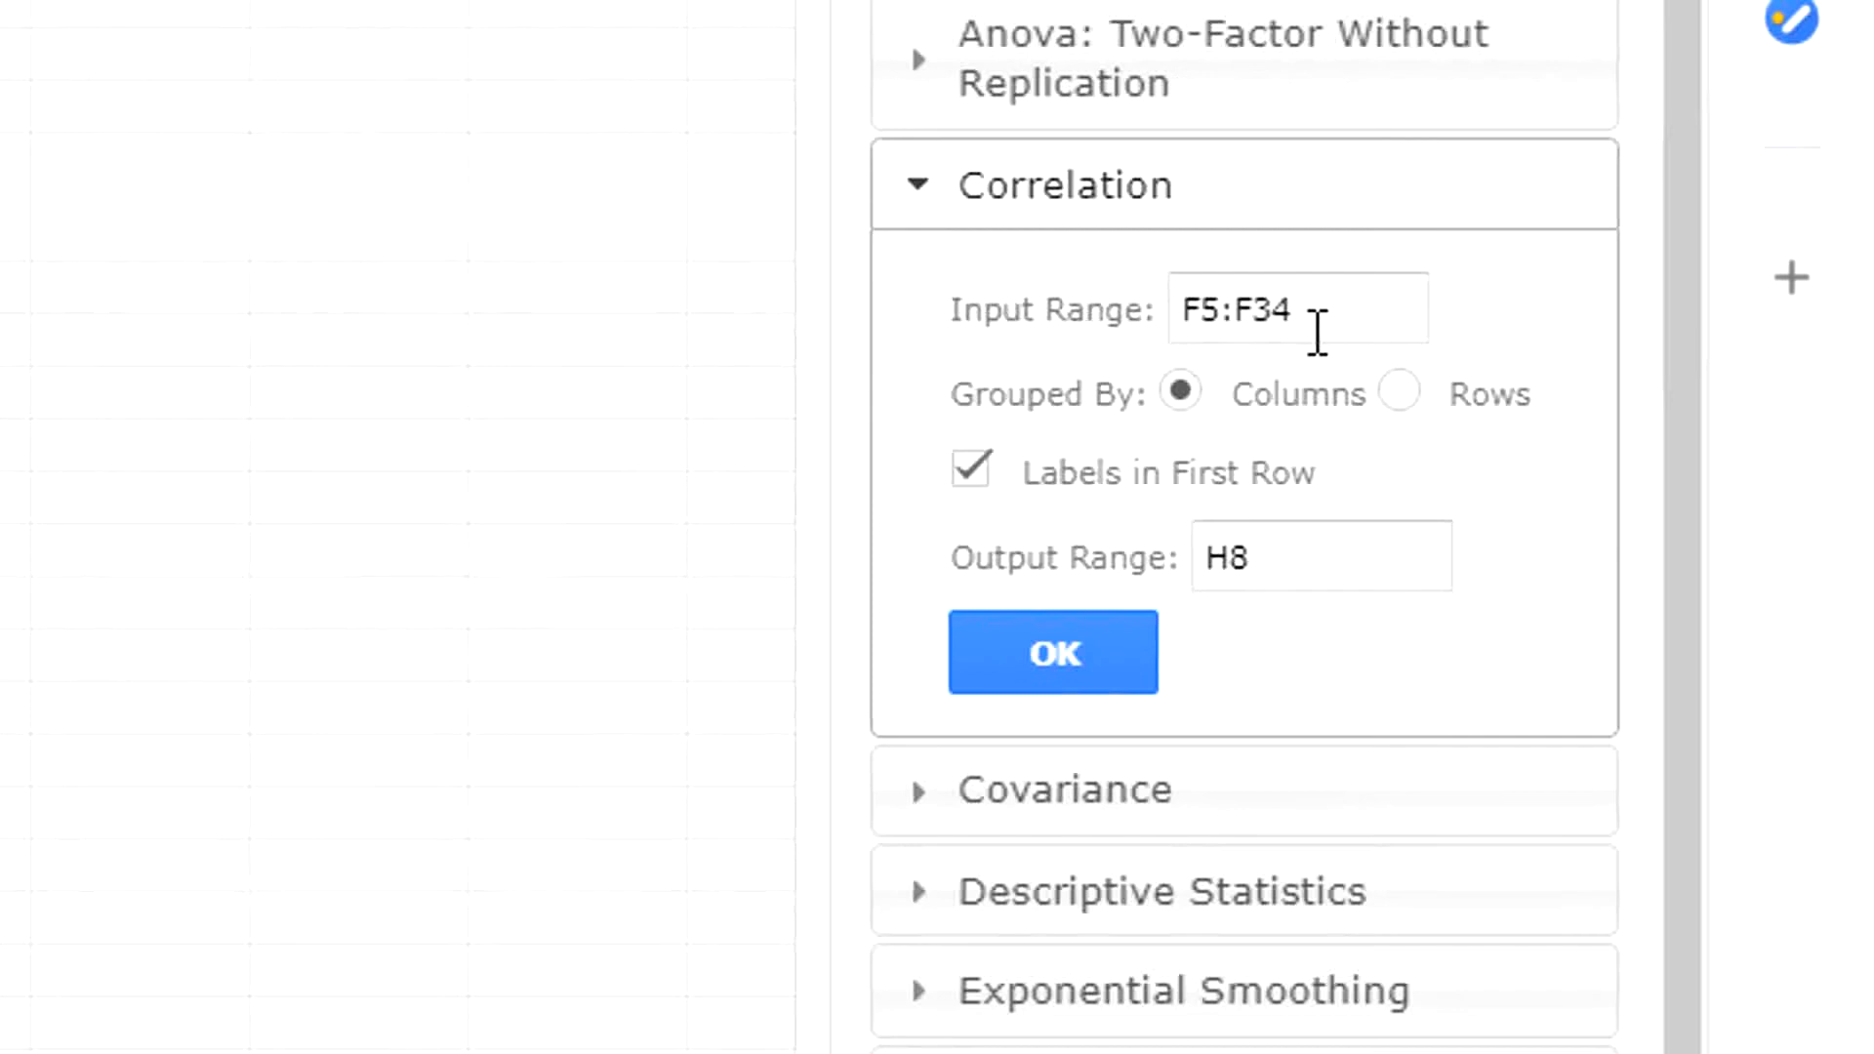
pyautogui.write('D5:F34')
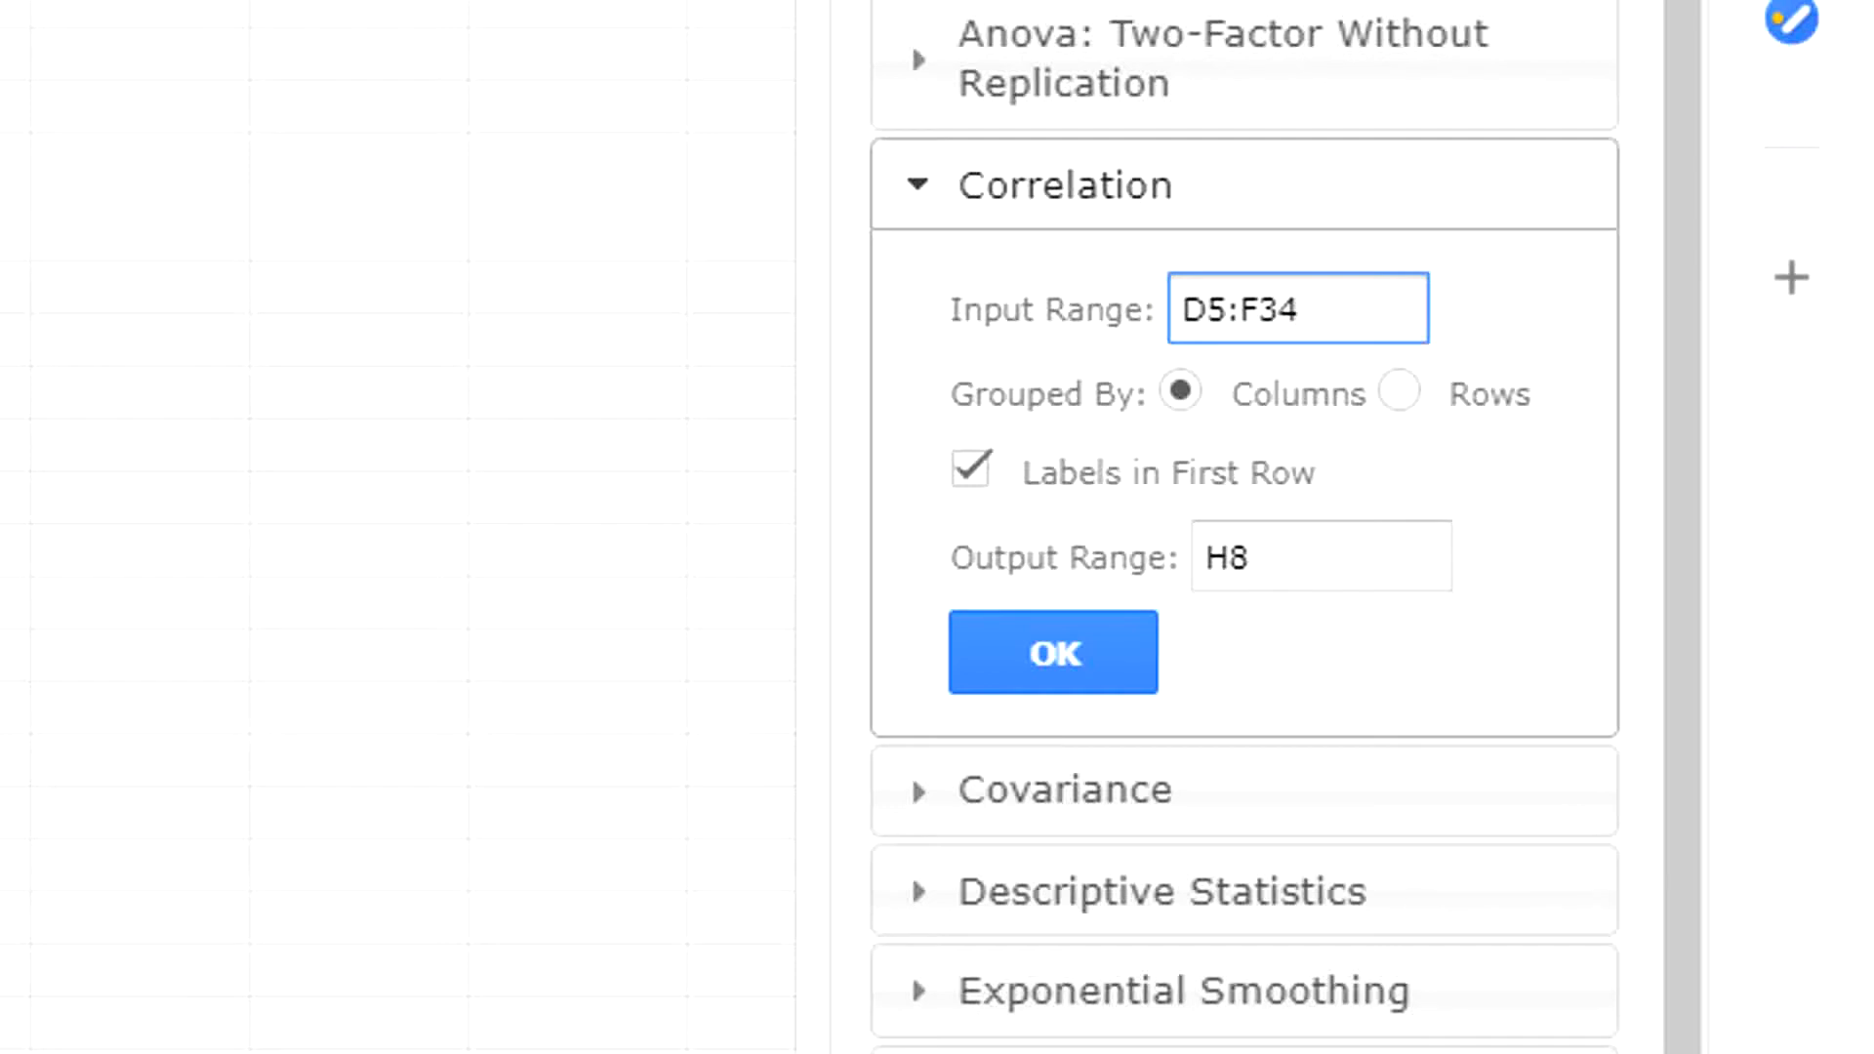
pyautogui.click(1320, 558)
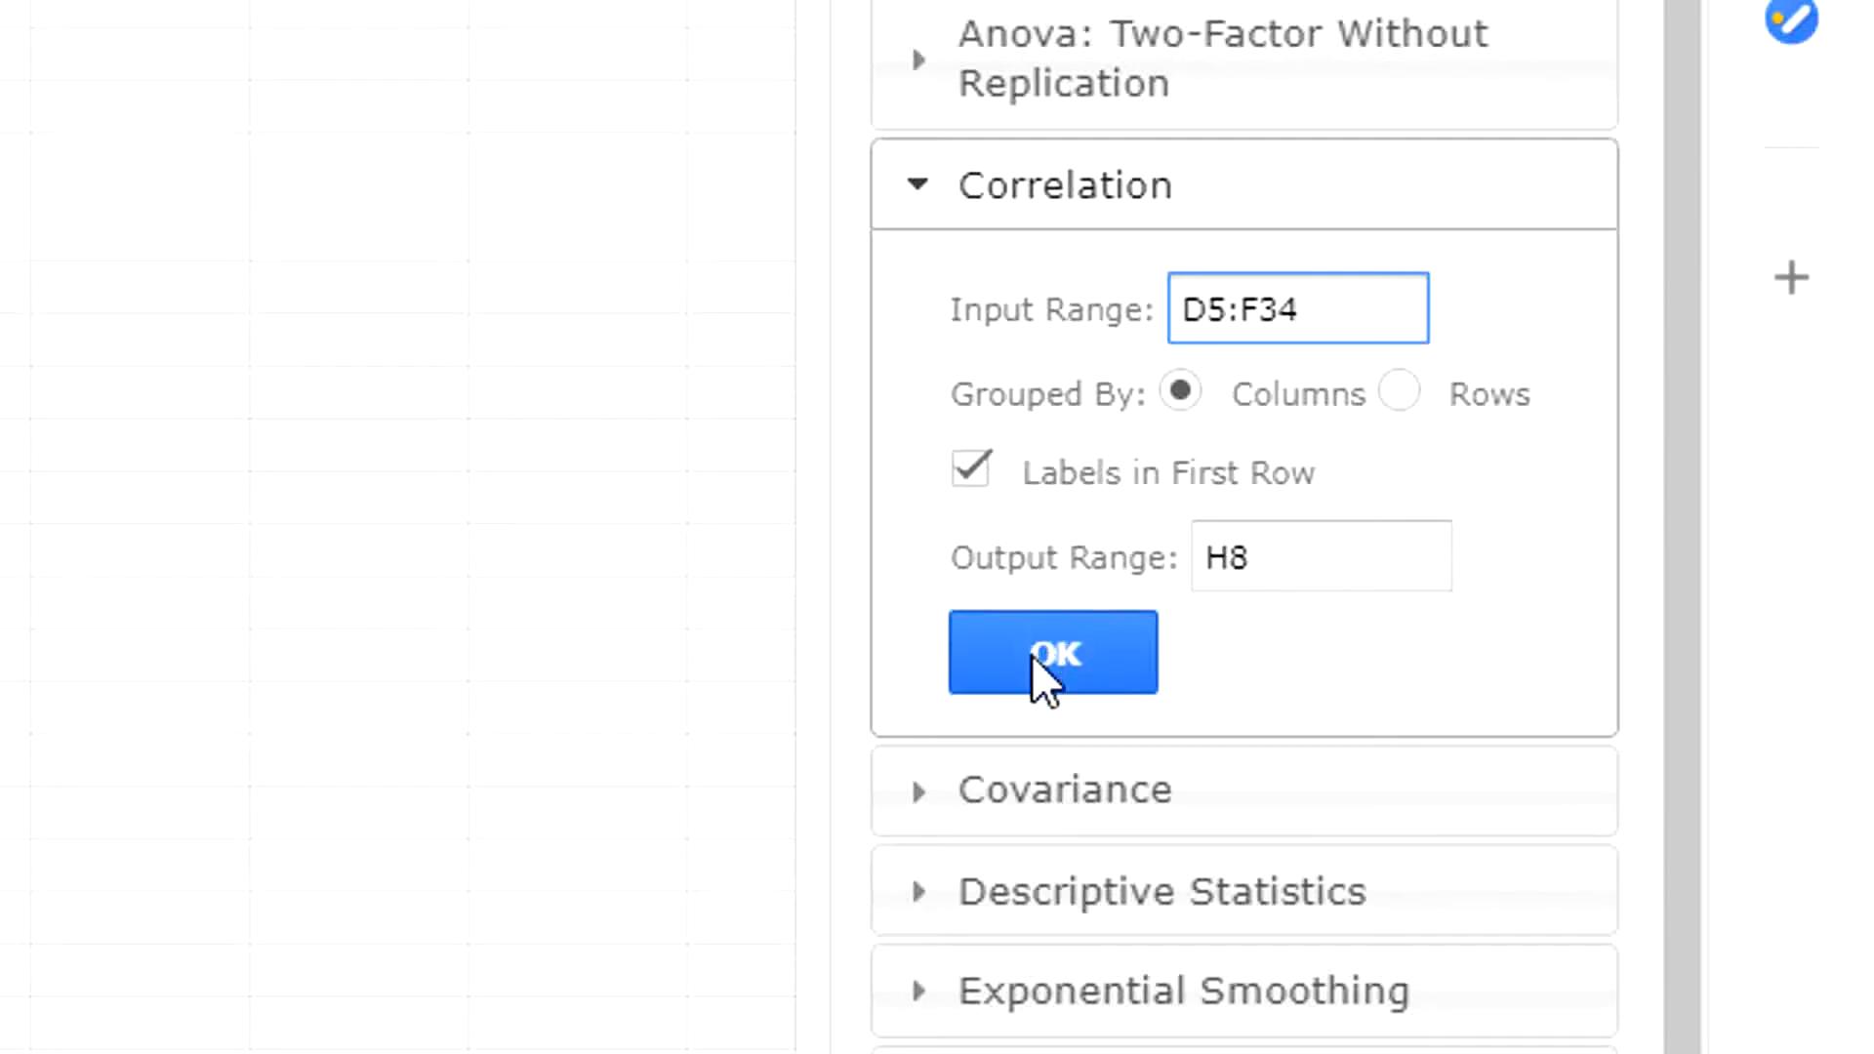
# - Generate the correlation matrix and highlight its 0.79209178 coefficient in yellow
pyautogui.click(1053, 653)
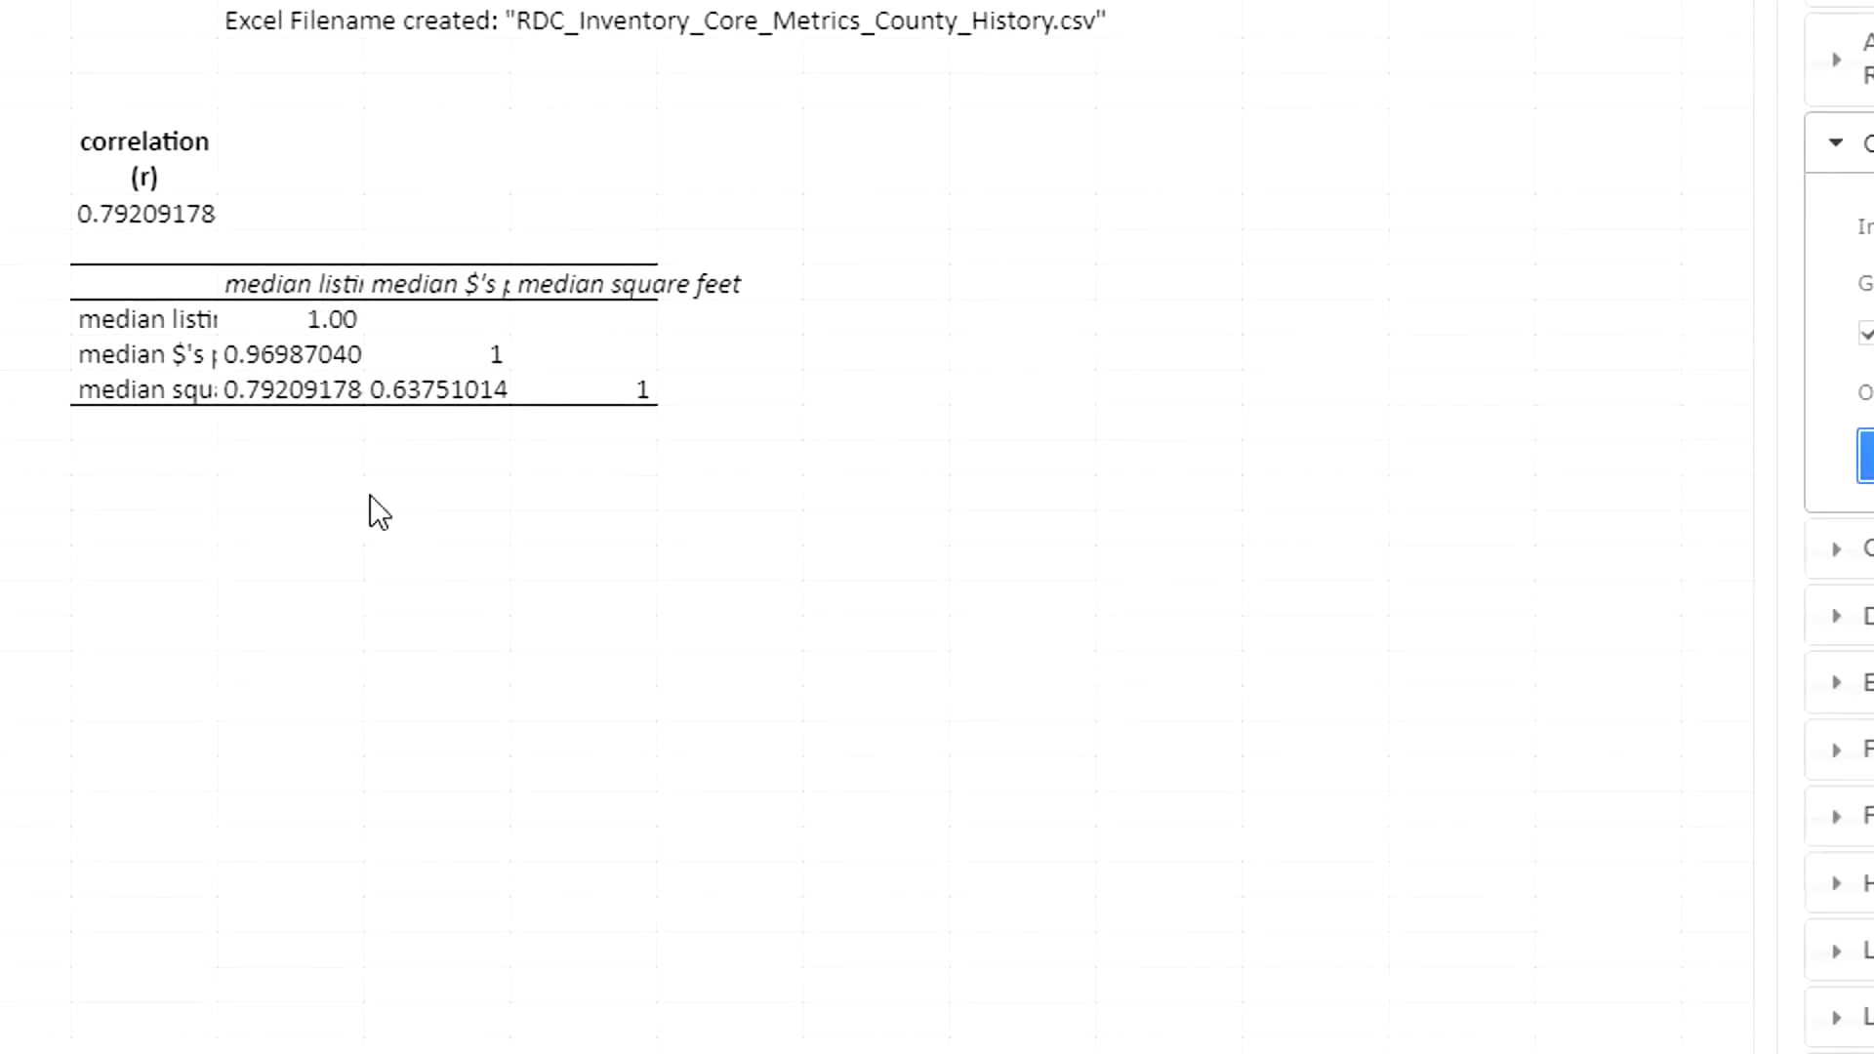
pyautogui.click(439, 492)
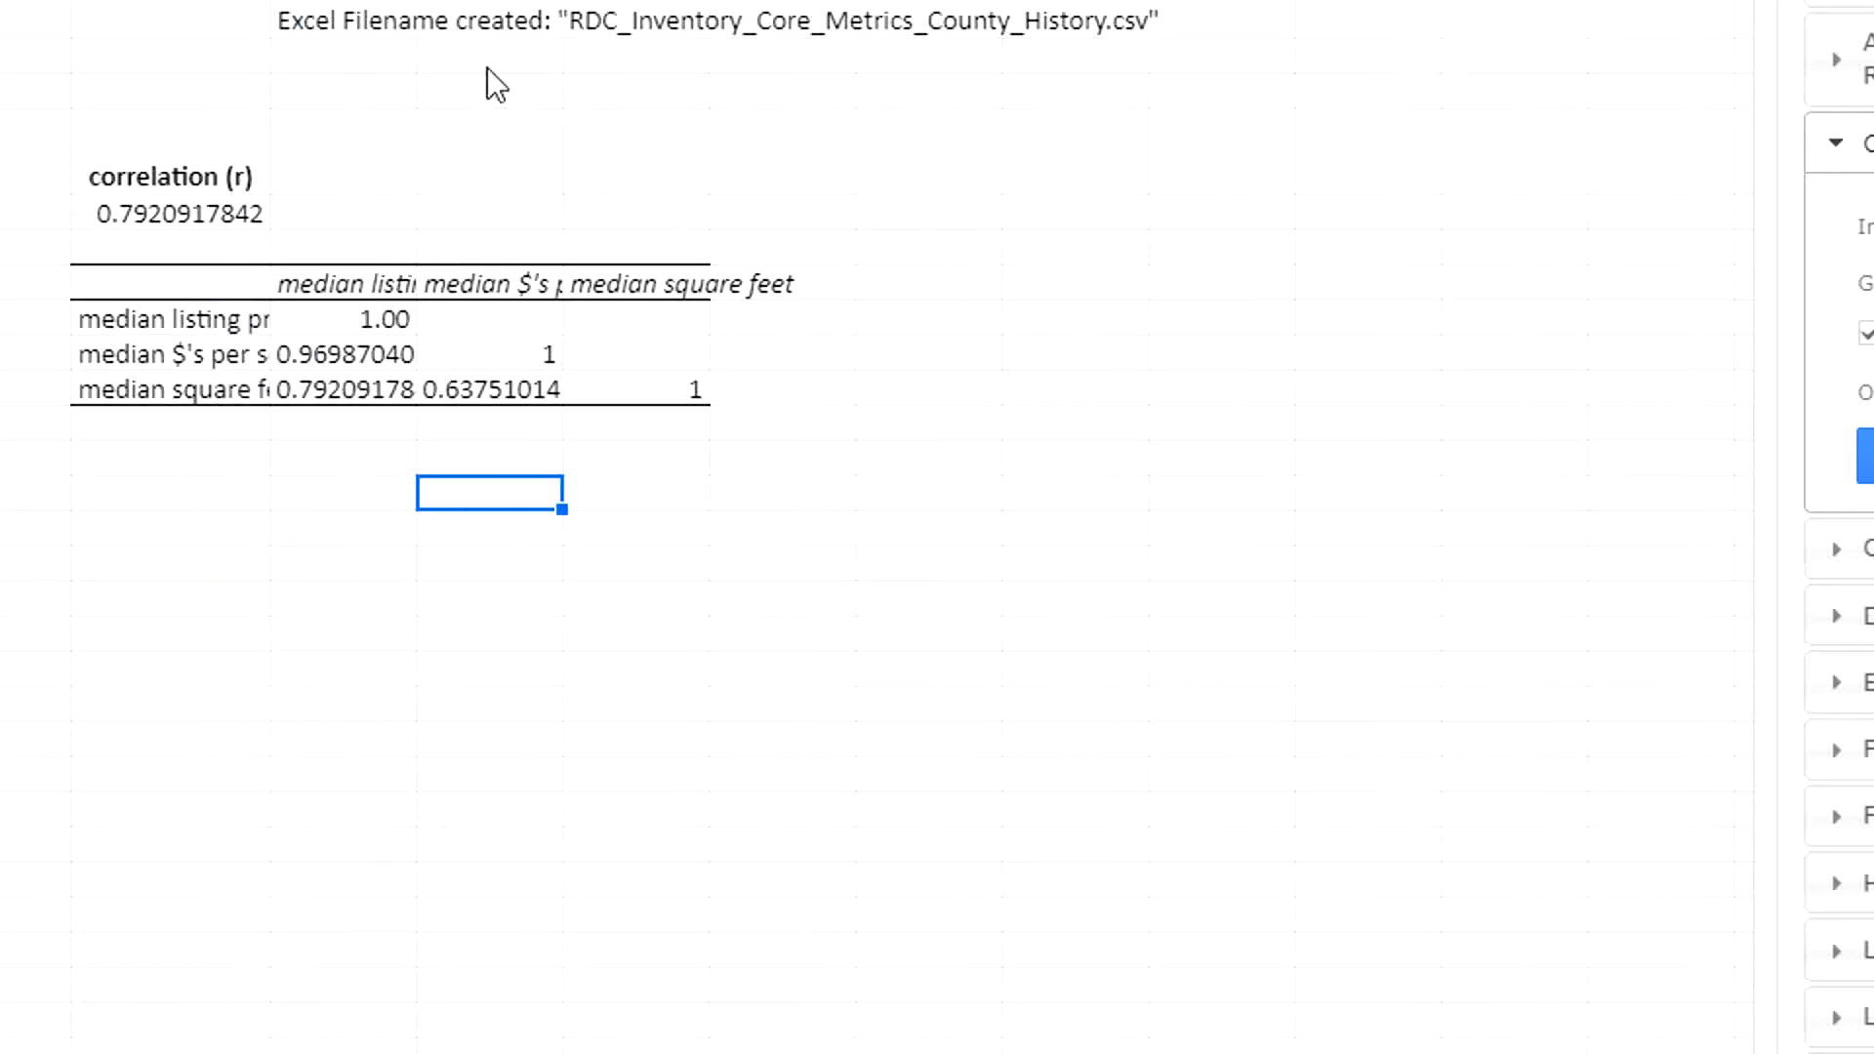
pyautogui.click(167, 389)
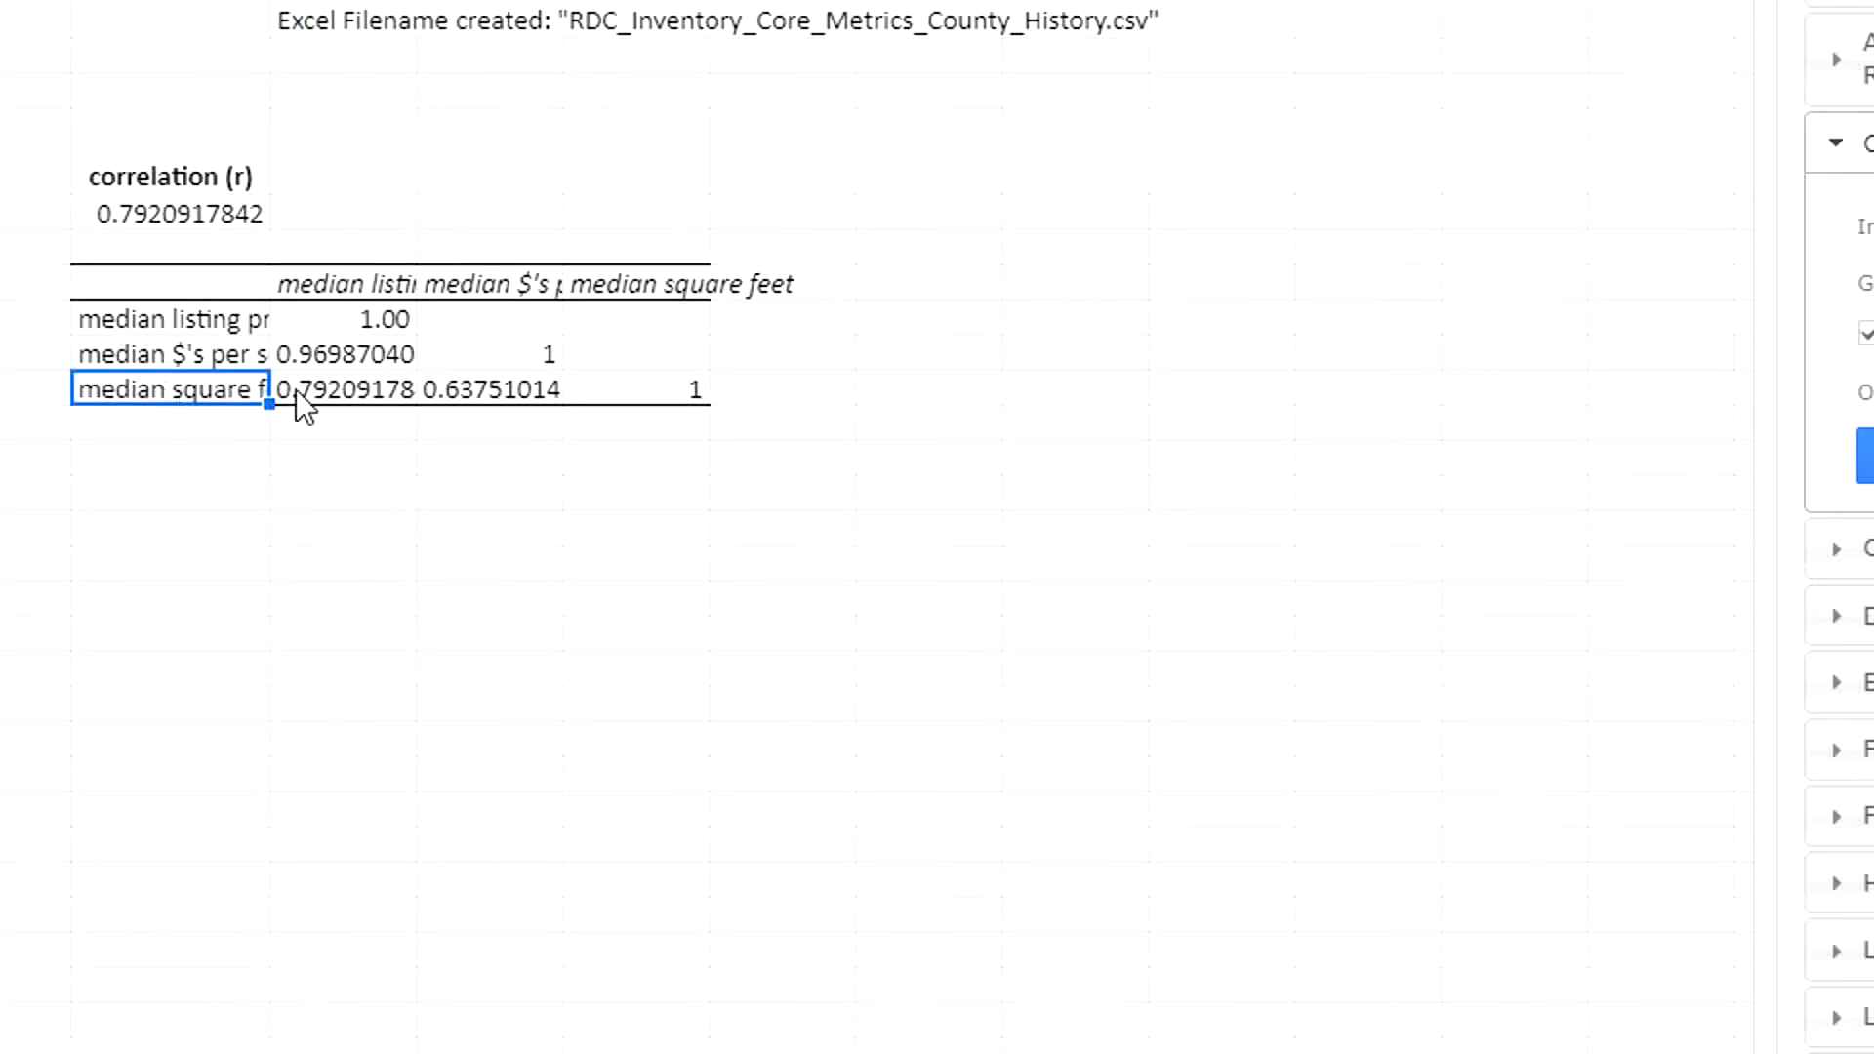
pyautogui.click(346, 390)
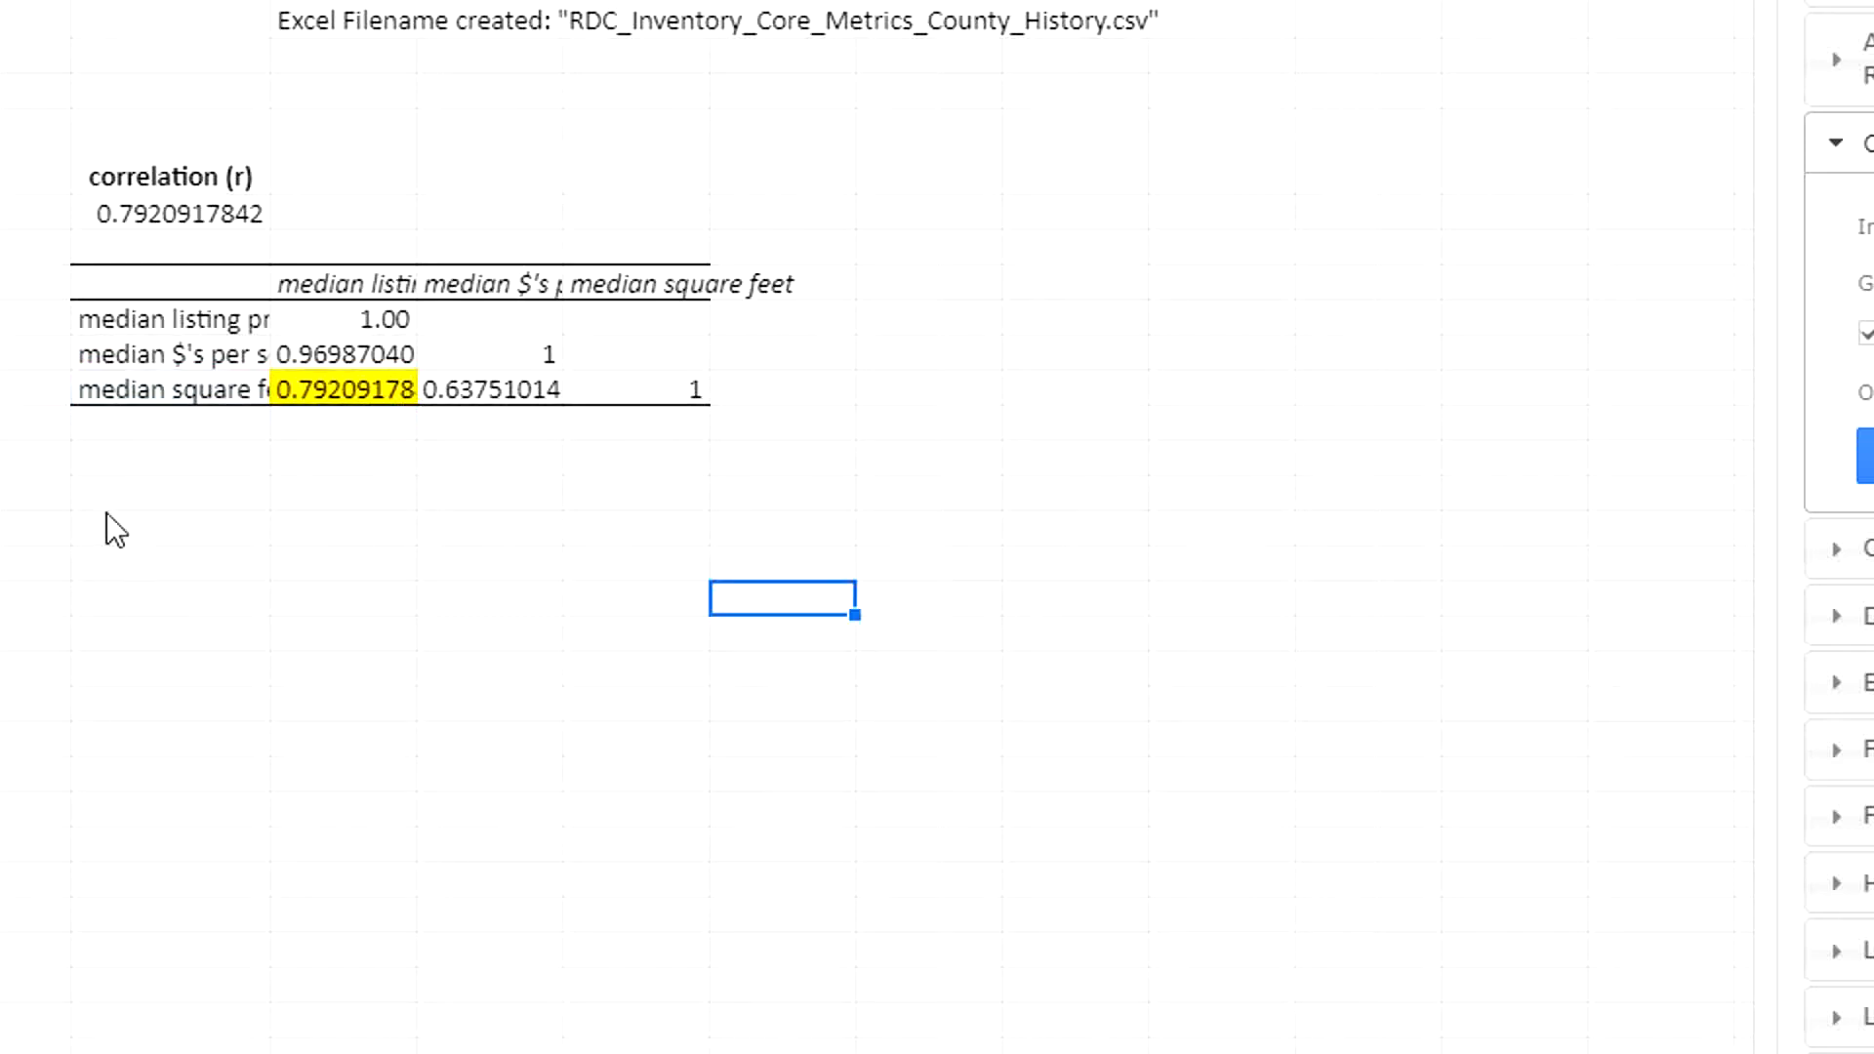
pyautogui.moveTo(113, 479)
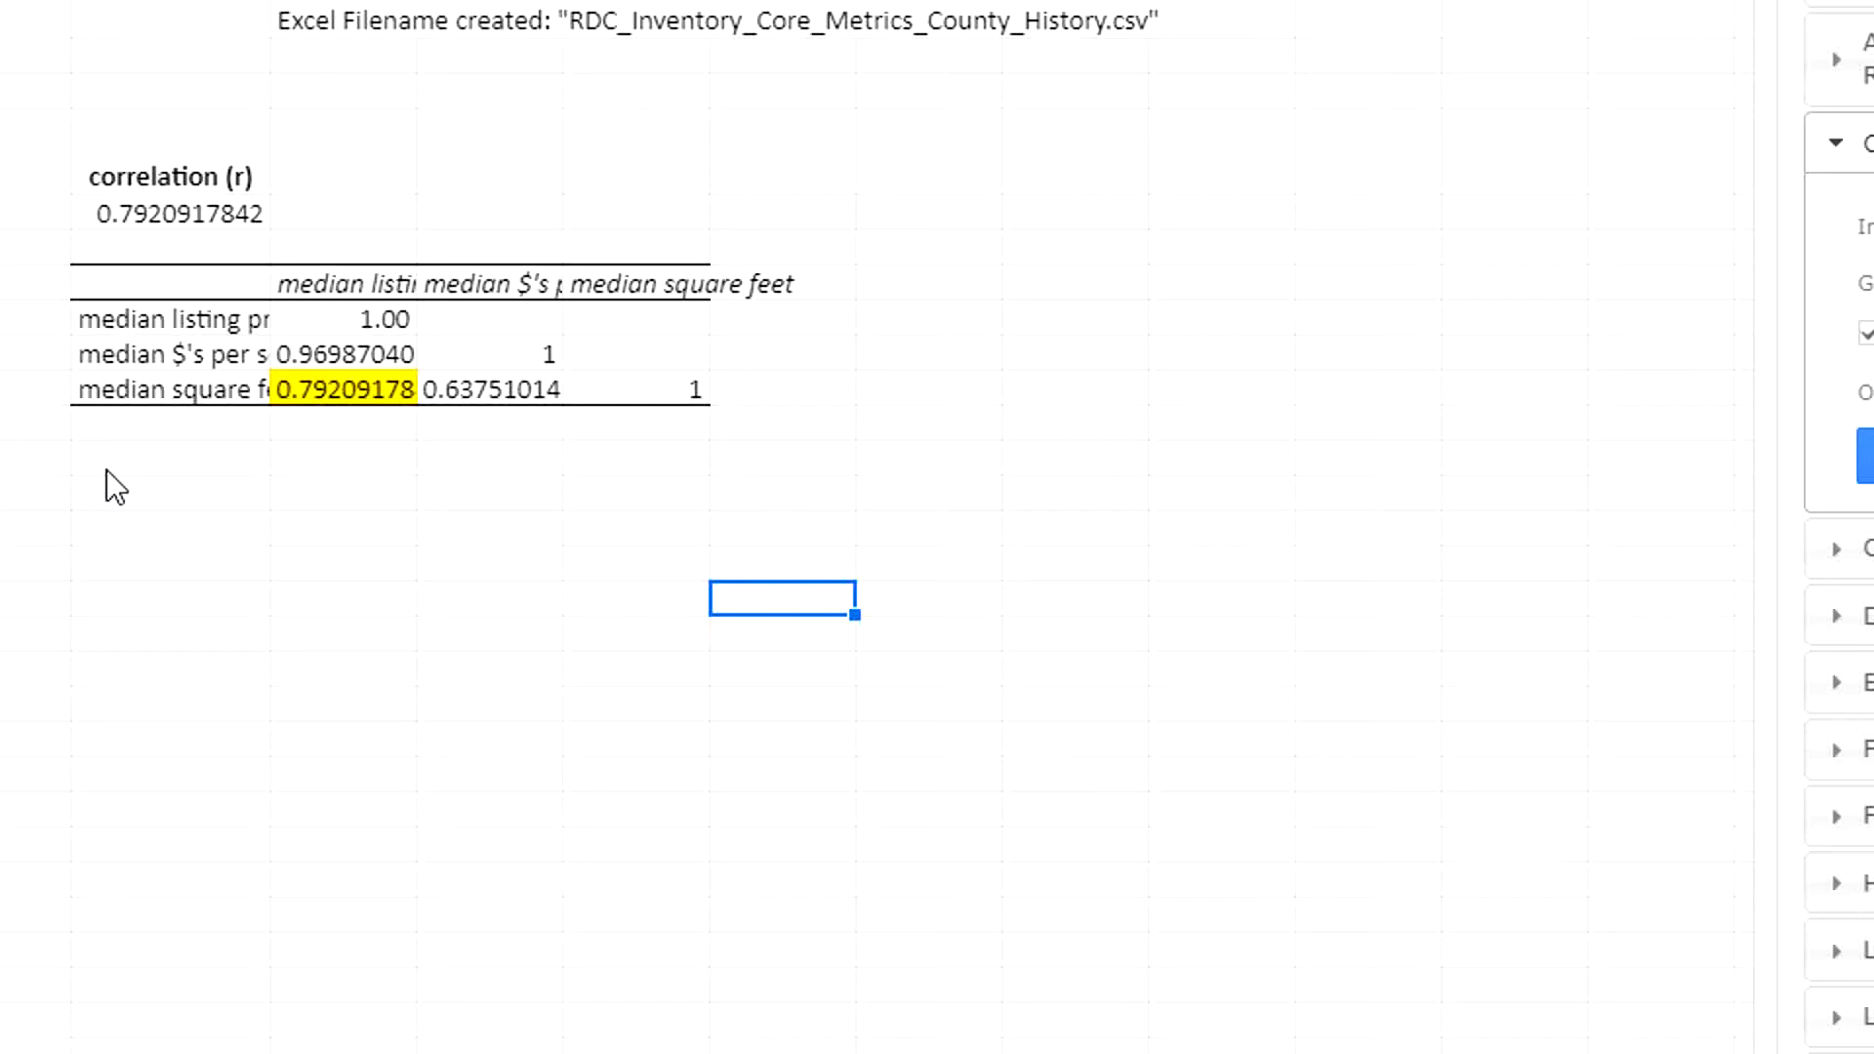
pyautogui.moveTo(164, 508)
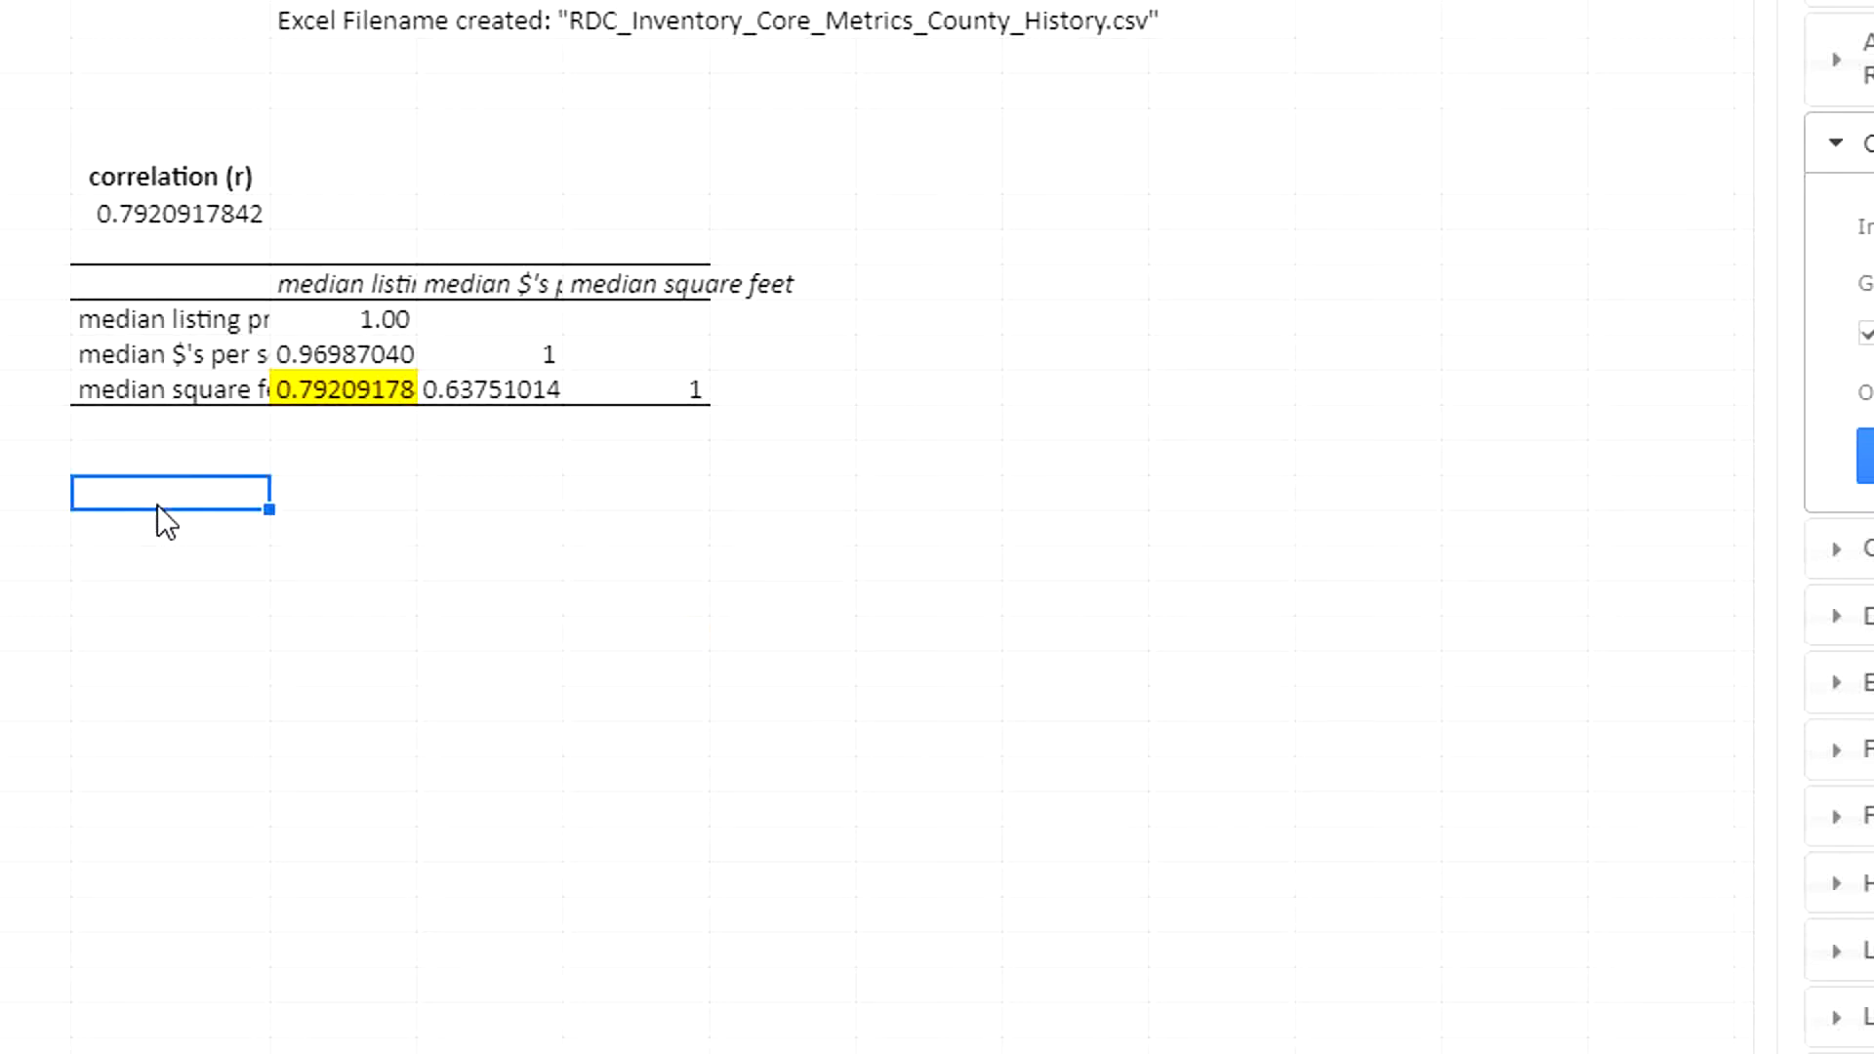
# - Add an 'R squared' label with =RSQ(D6:D34,F6:F34) below it, giving 0.6274093946
pyautogui.write('R')
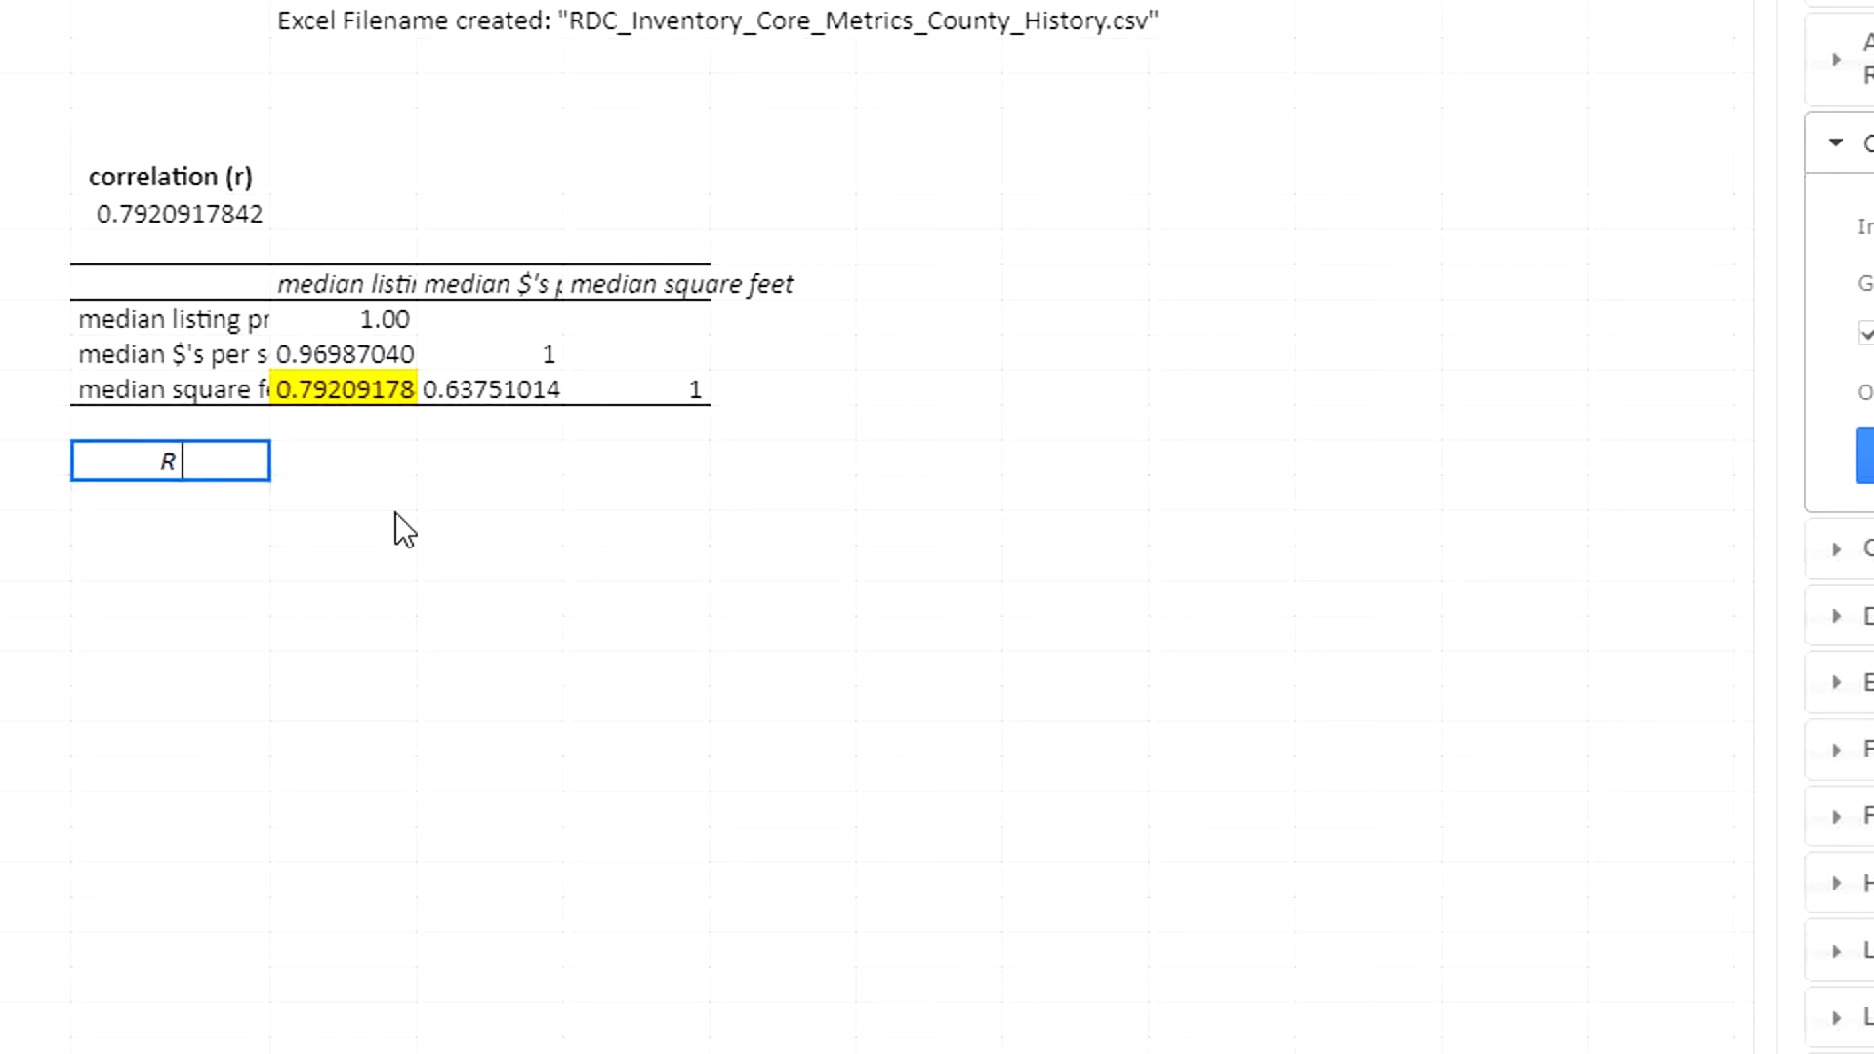
pyautogui.write('squared / coefficient of determination')
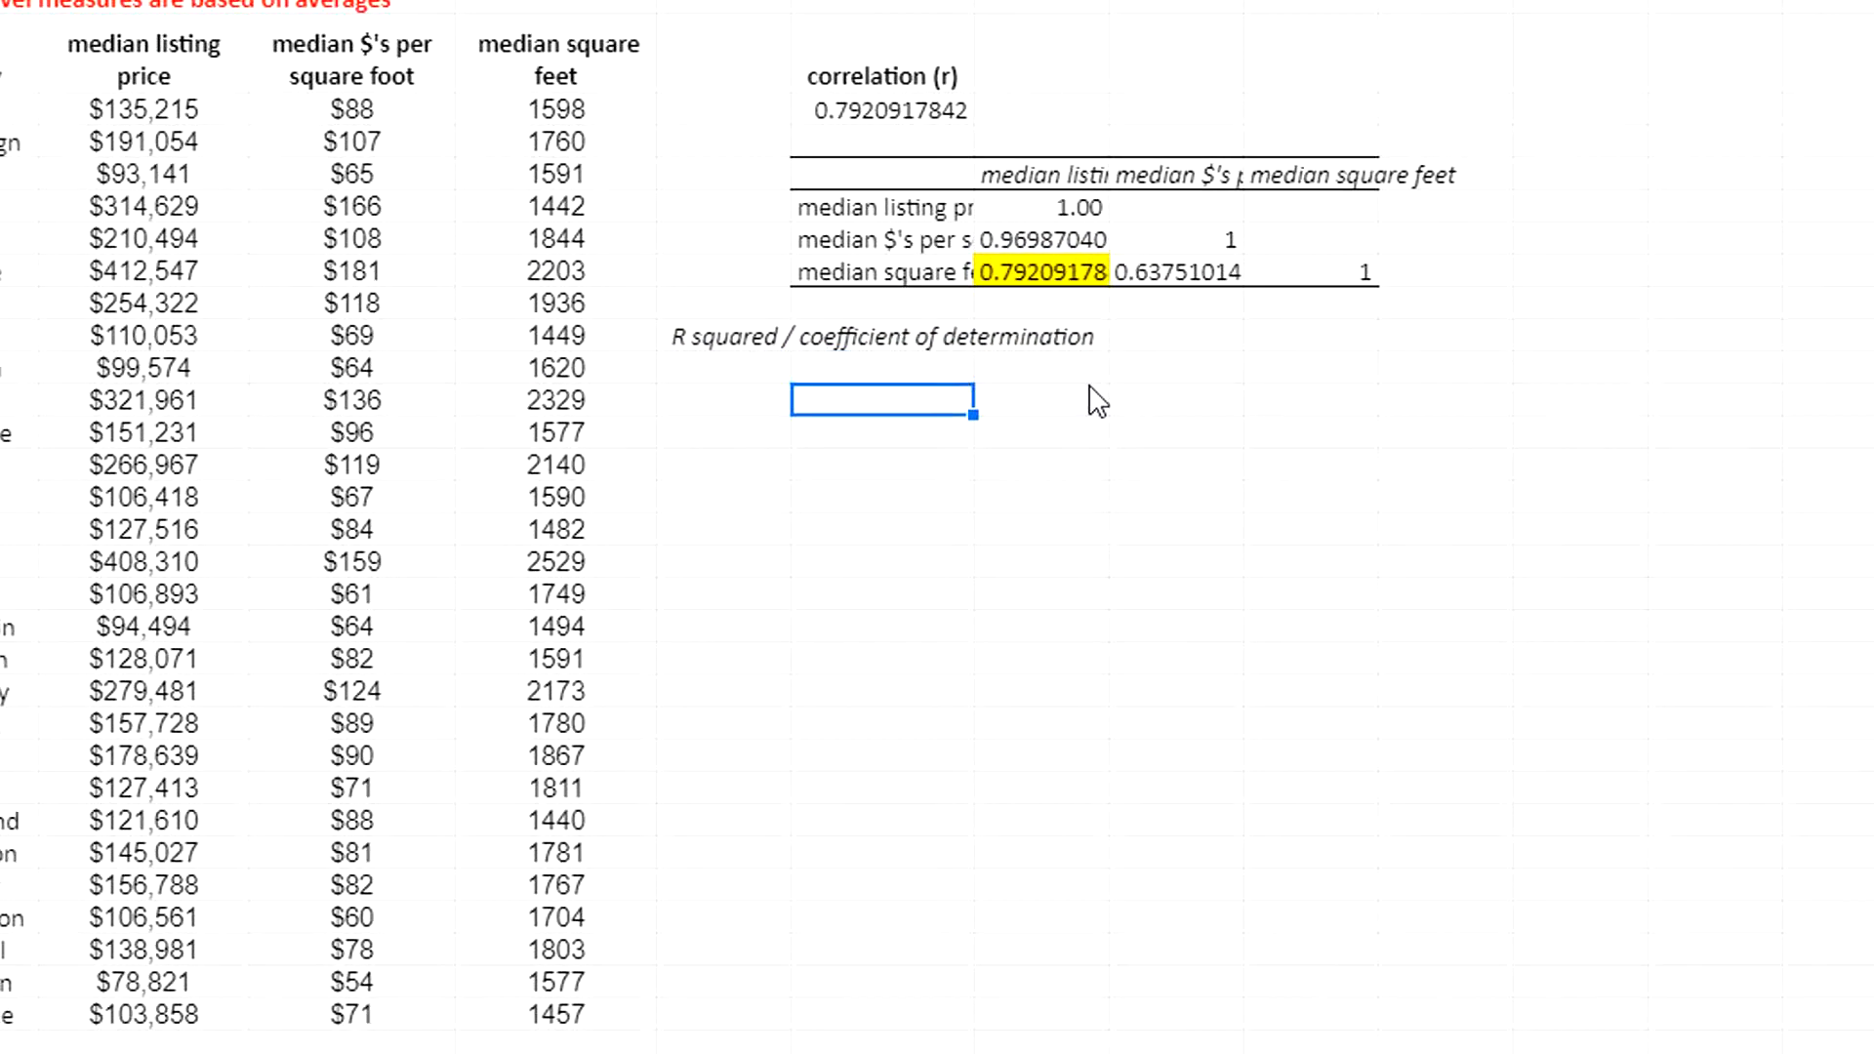
pyautogui.write('=')
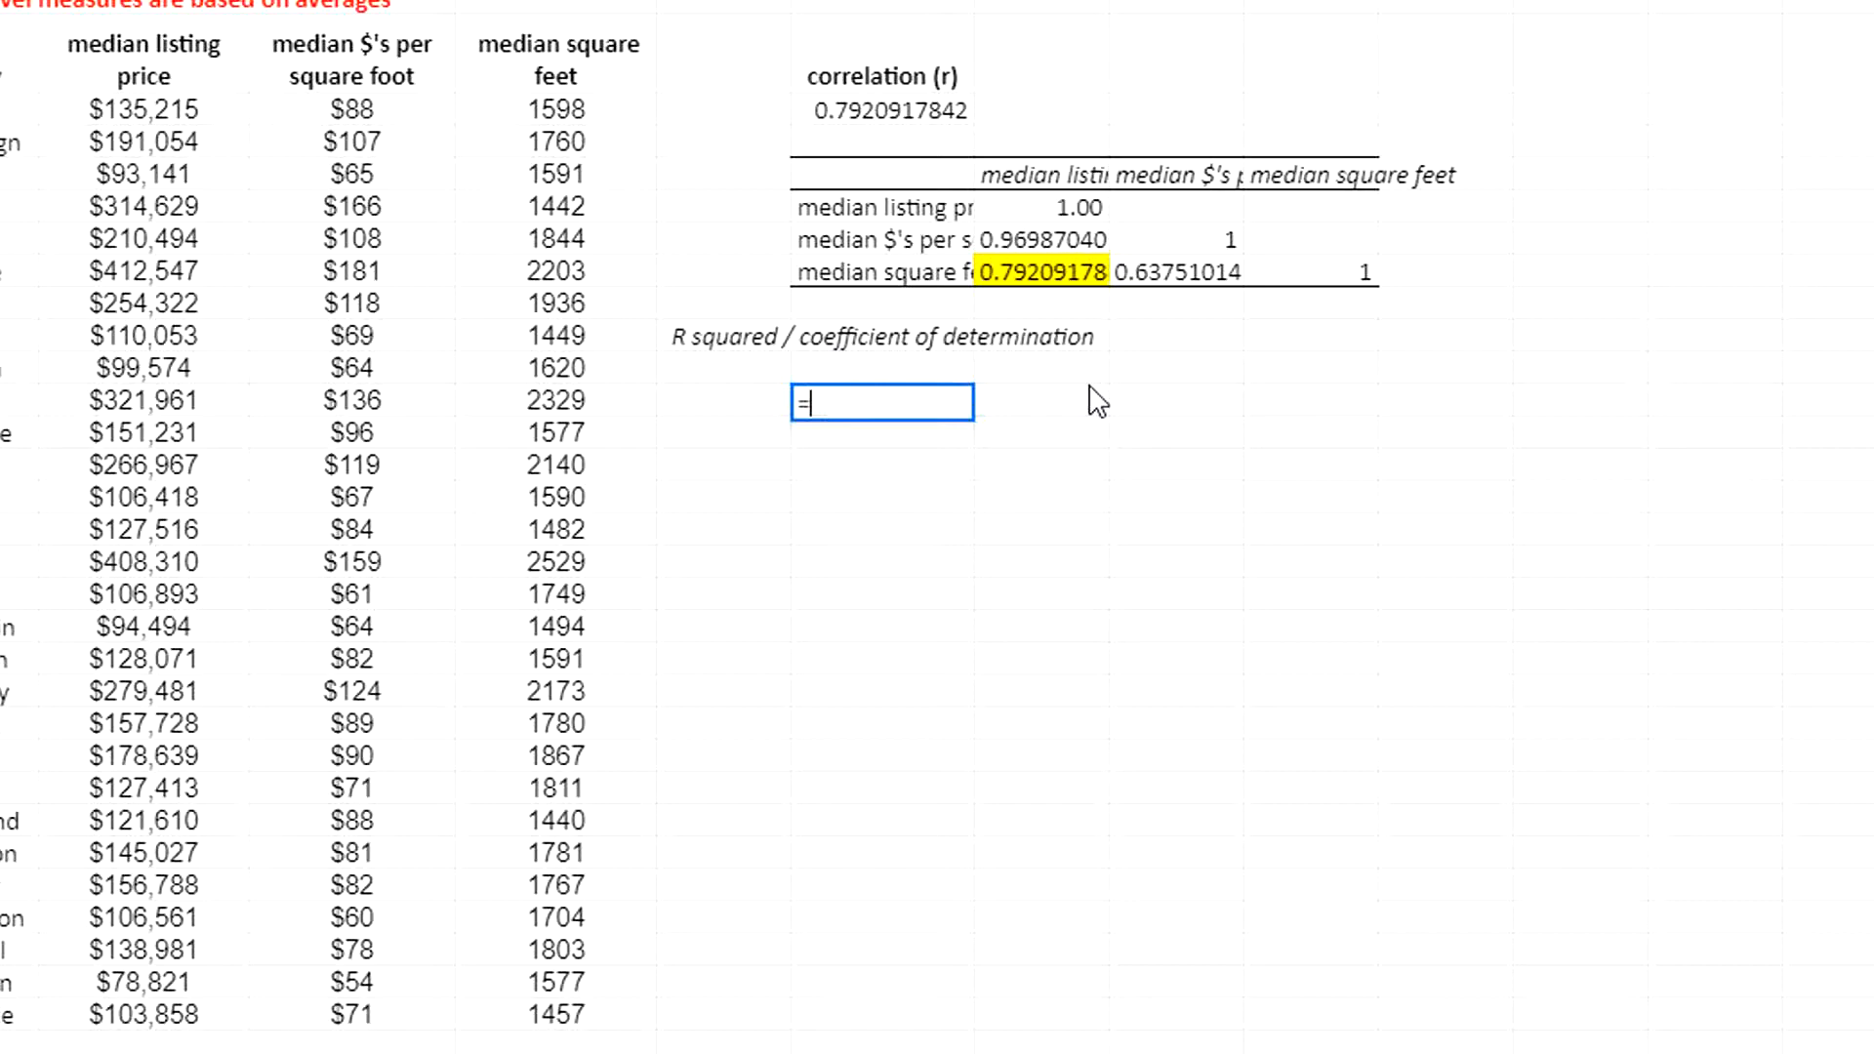
pyautogui.write('RS')
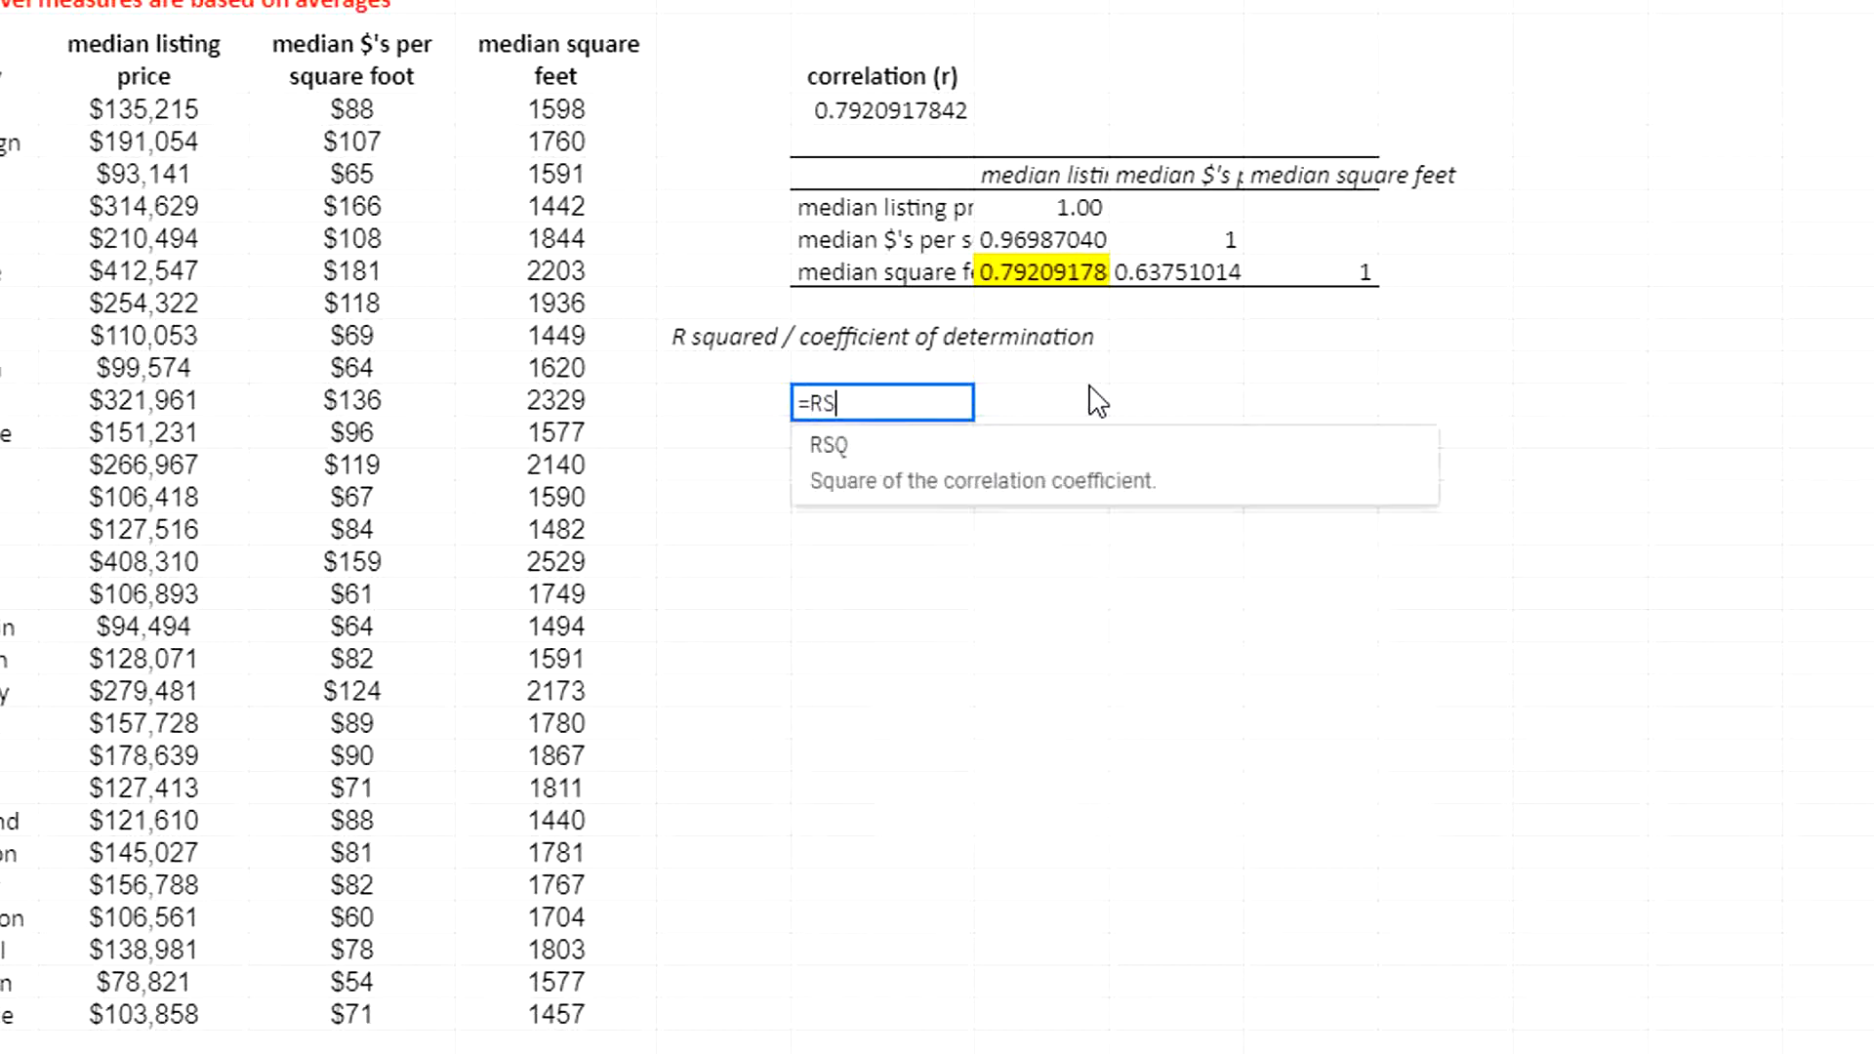
pyautogui.write('Q(')
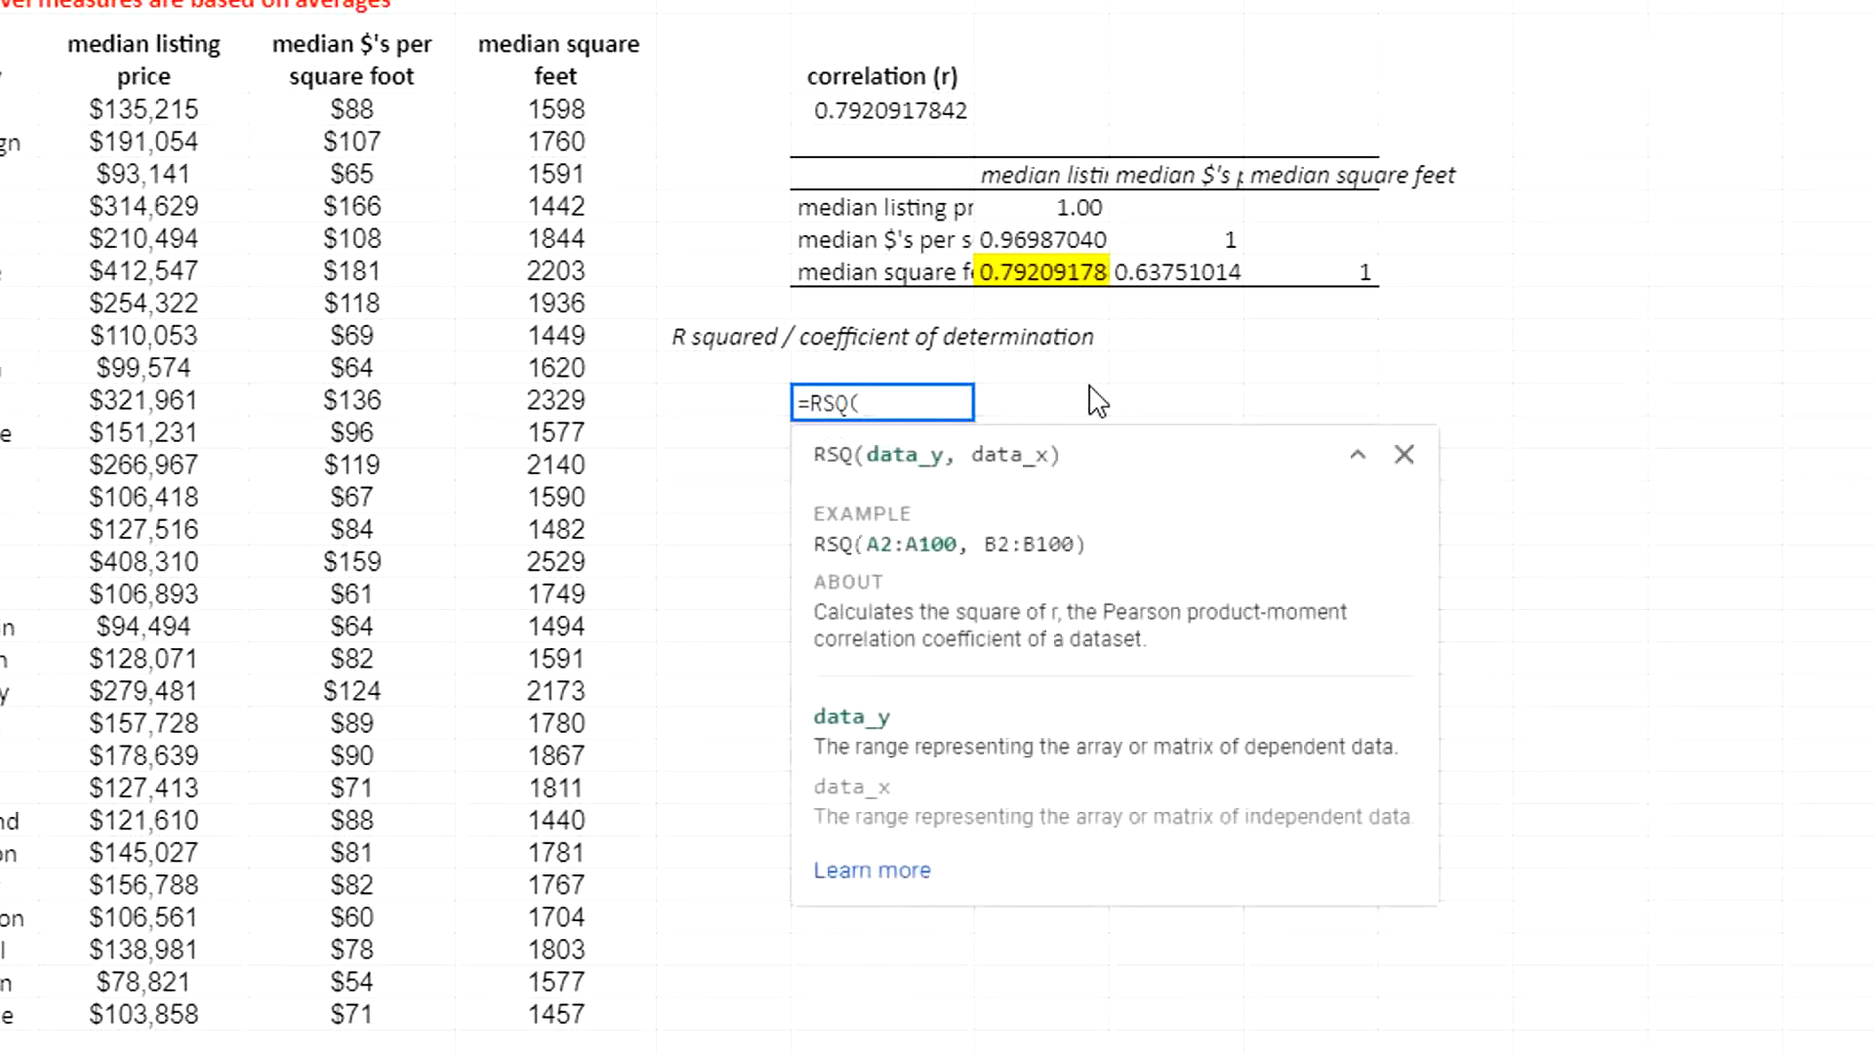
pyautogui.moveTo(143, 108); pyautogui.dragTo(144, 529)
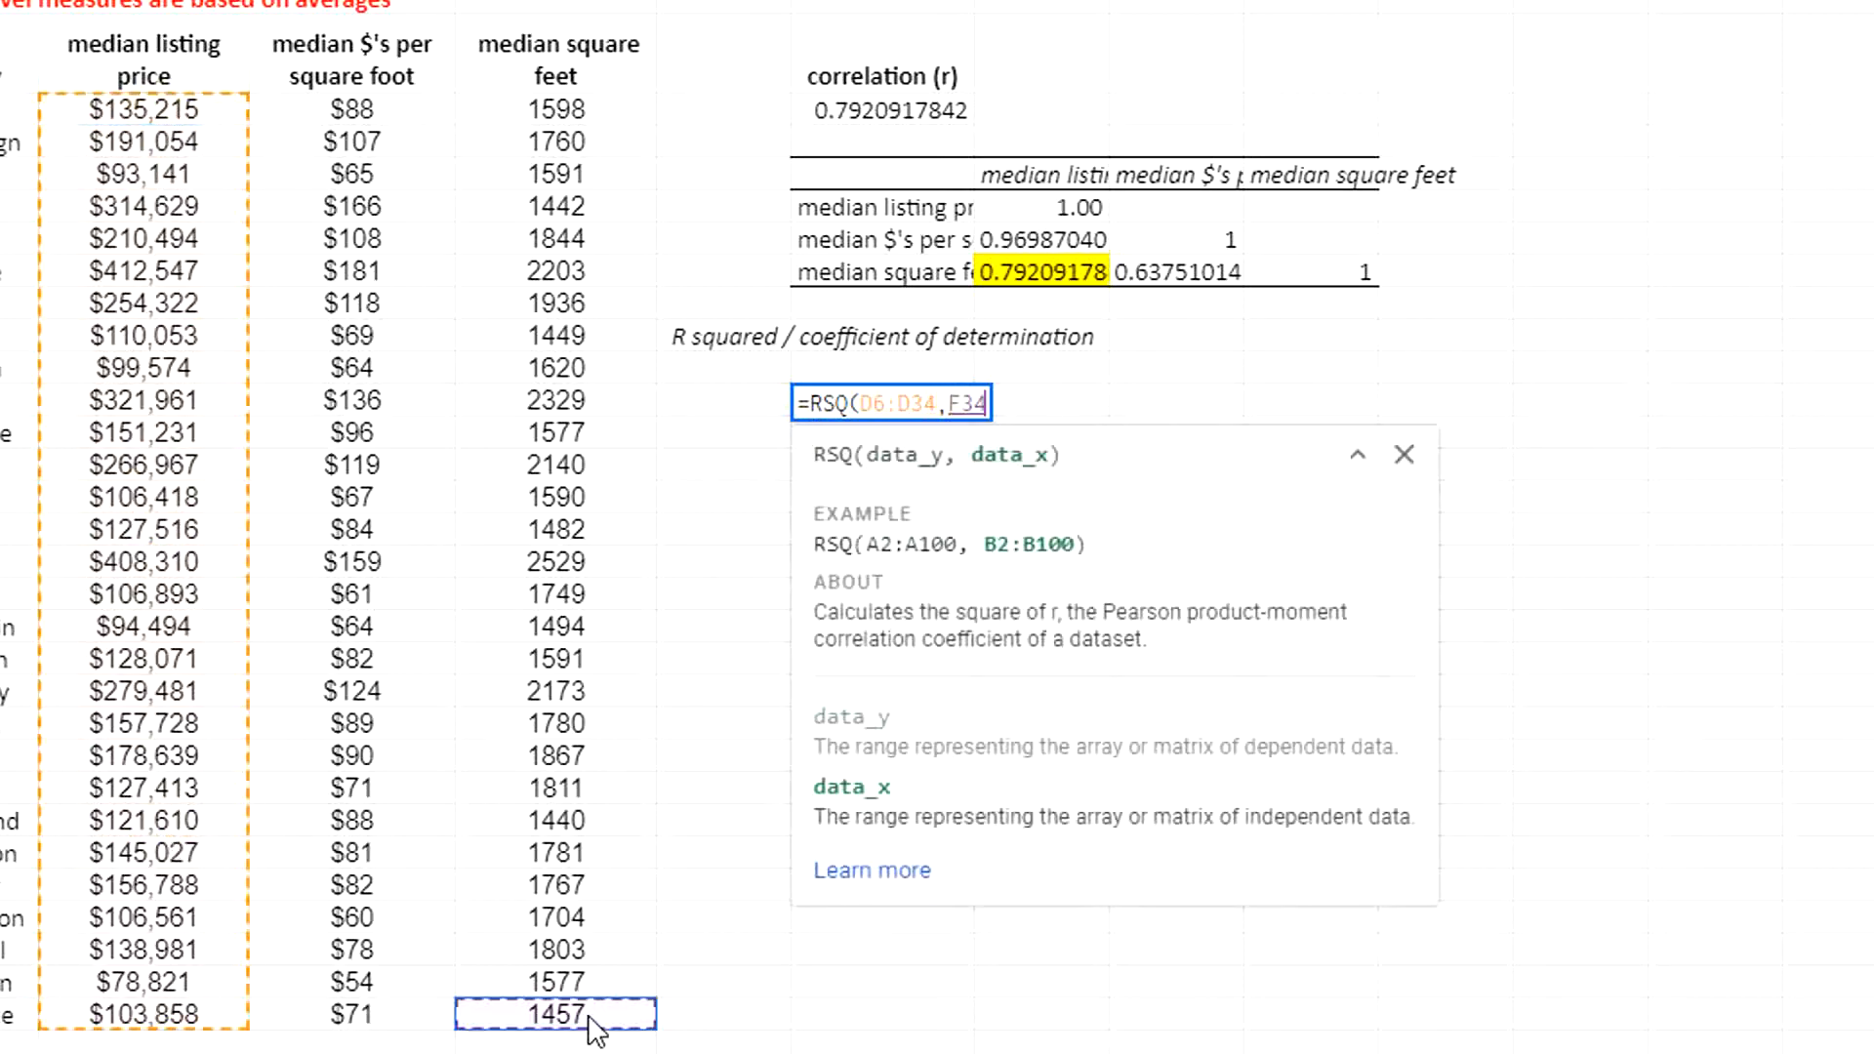
pyautogui.press('enter')
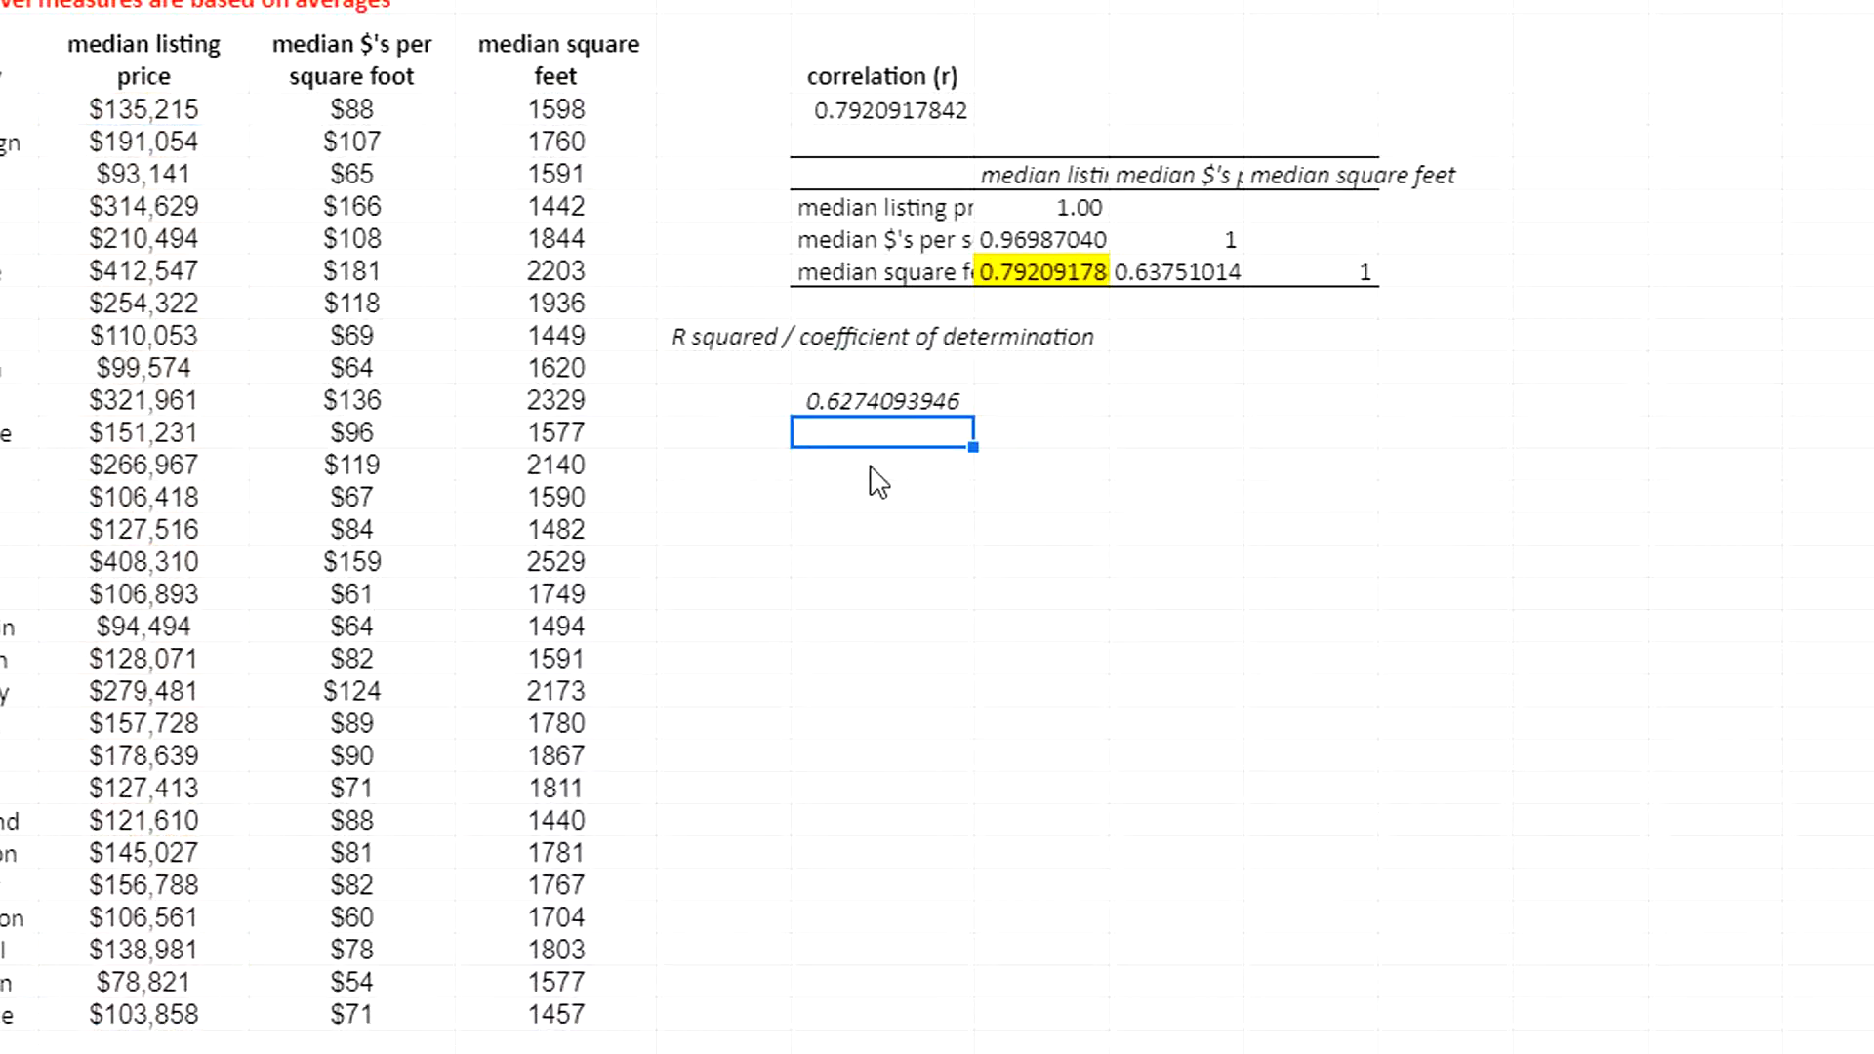
# - Square the correlation r in the next cell, matching 0.6274093946
pyautogui.write('=')
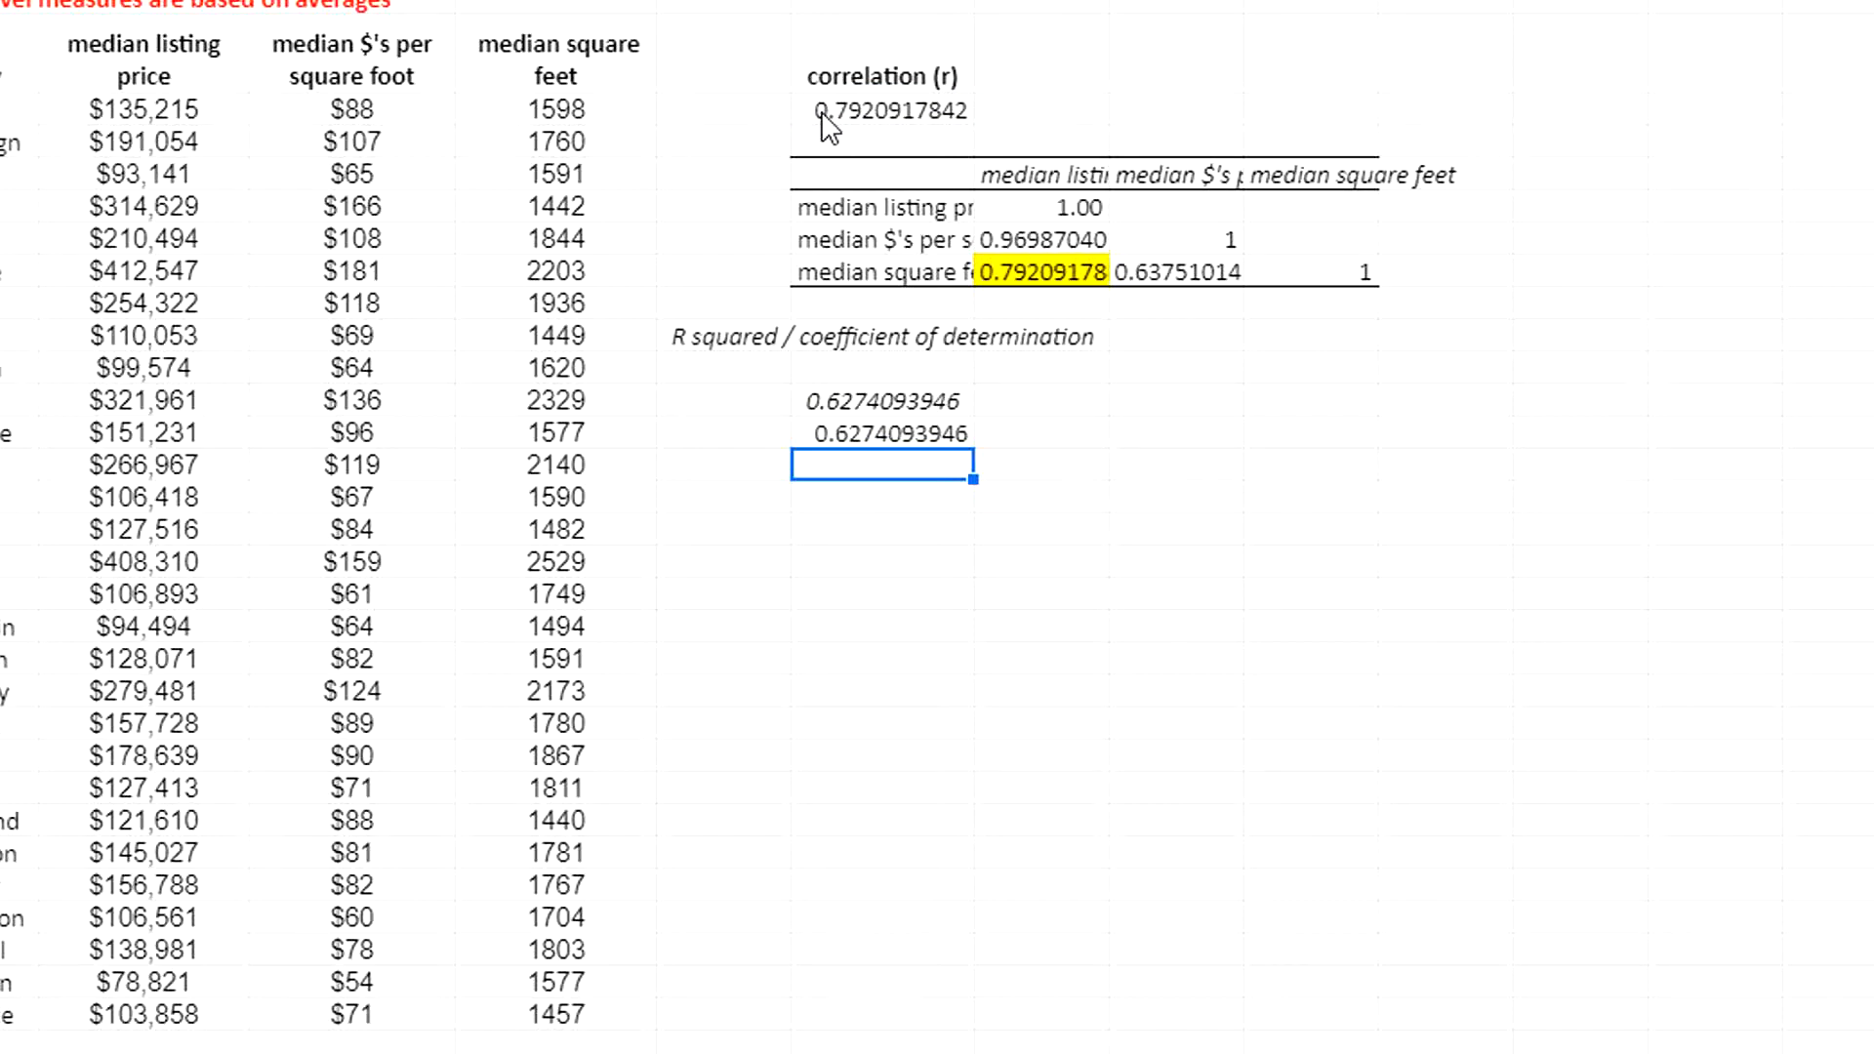
pyautogui.moveTo(857, 478)
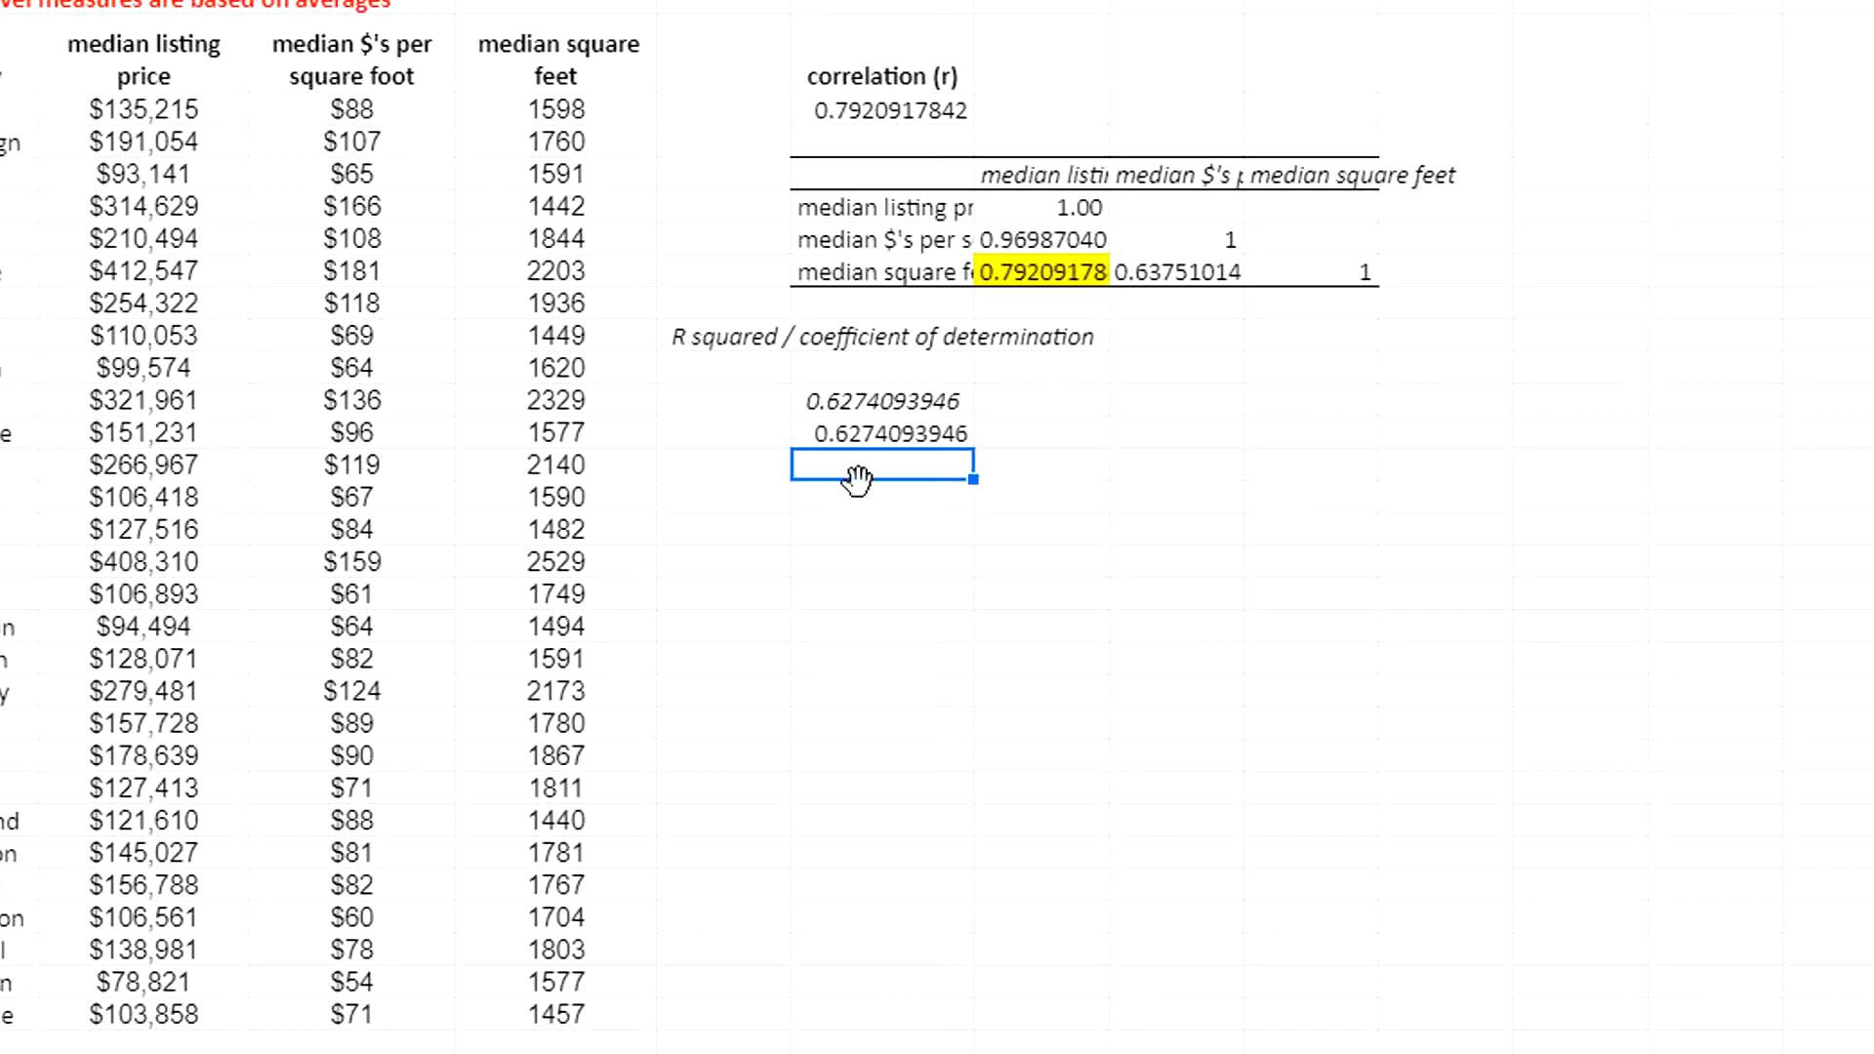